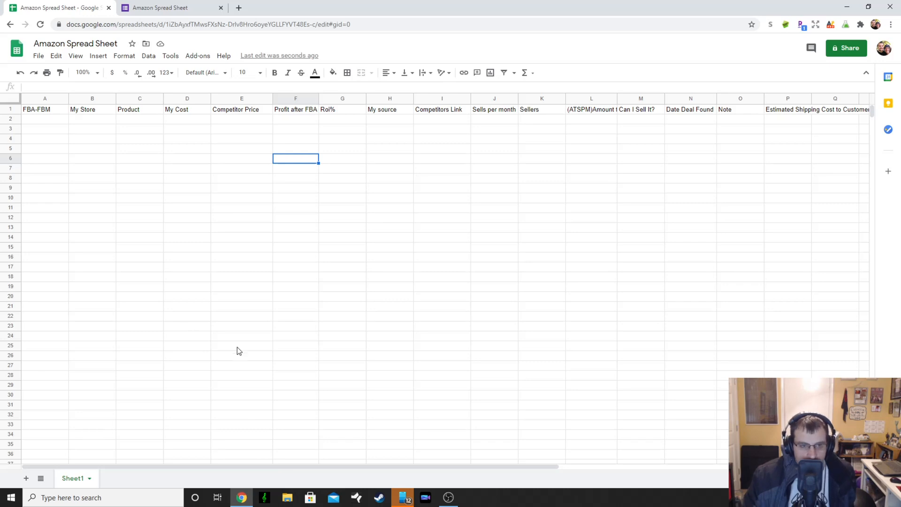
# Switch to the Google Forms page showing the Amazon Spread Sheet email sign-up form
pyautogui.click(170, 8)
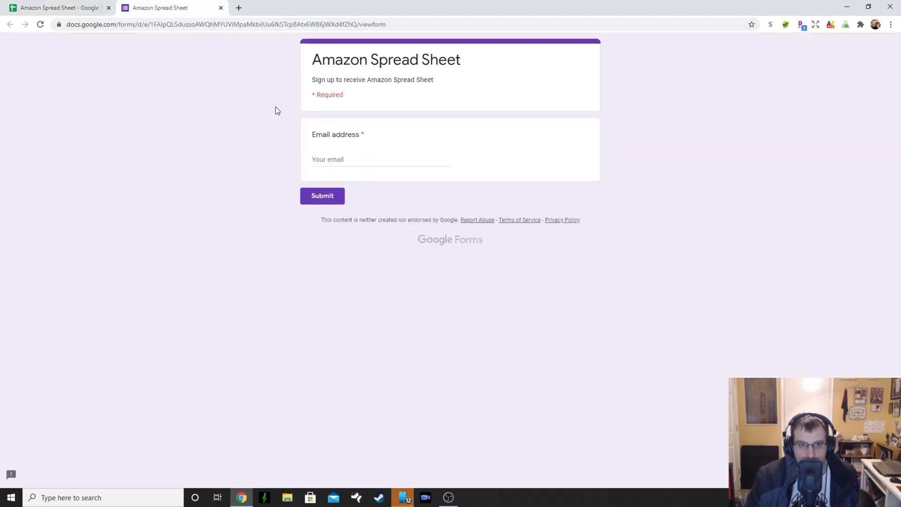
pyautogui.moveTo(319, 73)
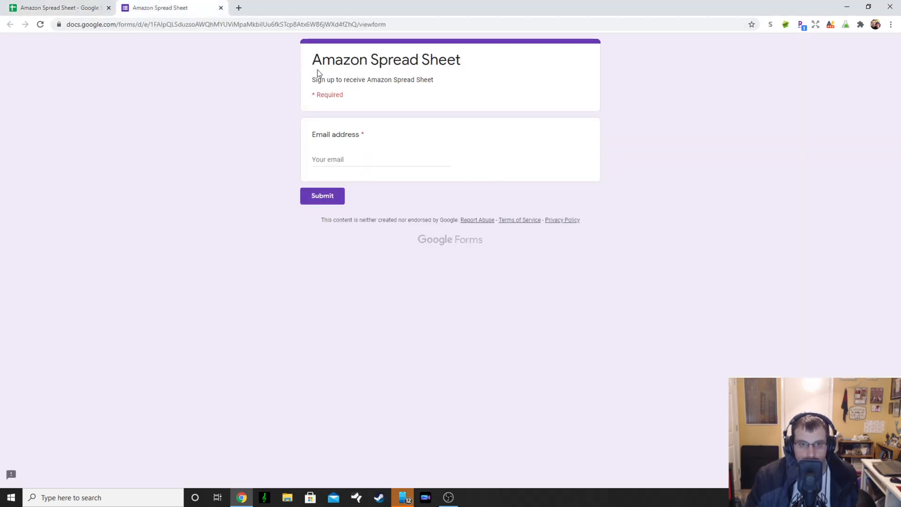
pyautogui.moveTo(344, 82)
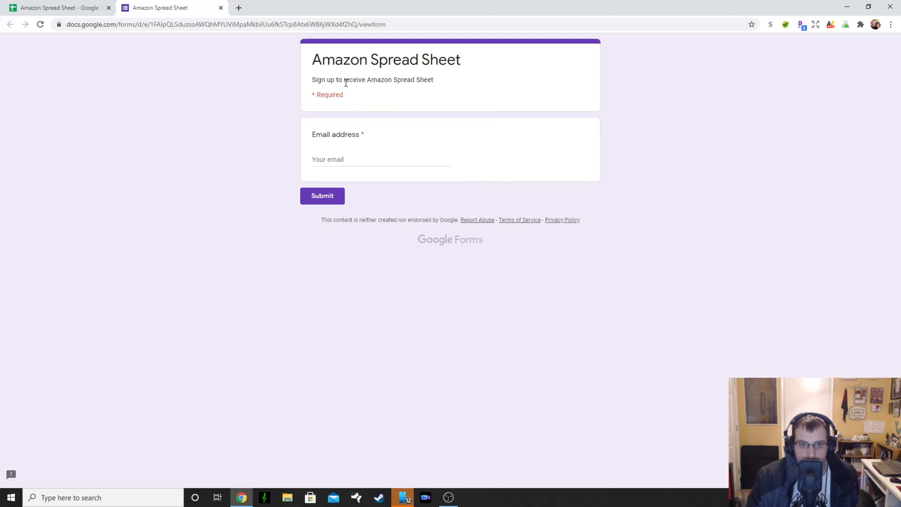
pyautogui.moveTo(354, 186)
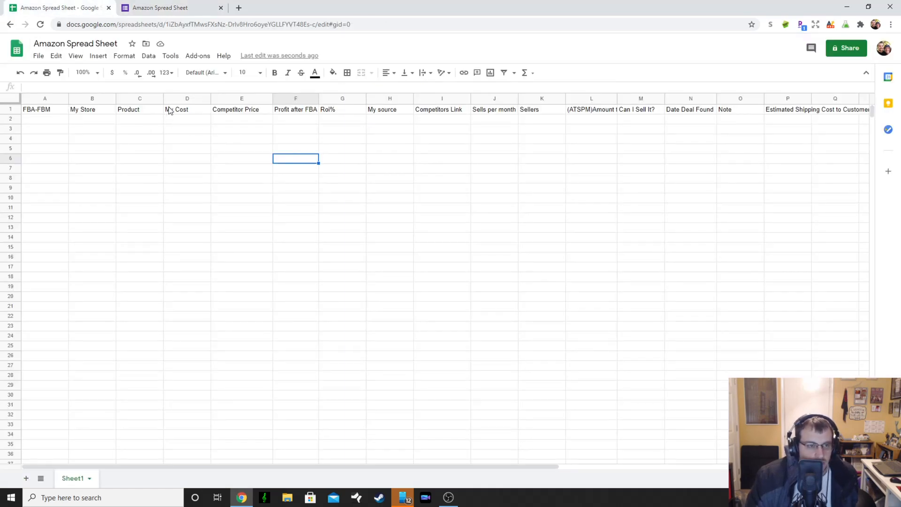
pyautogui.moveTo(83, 127)
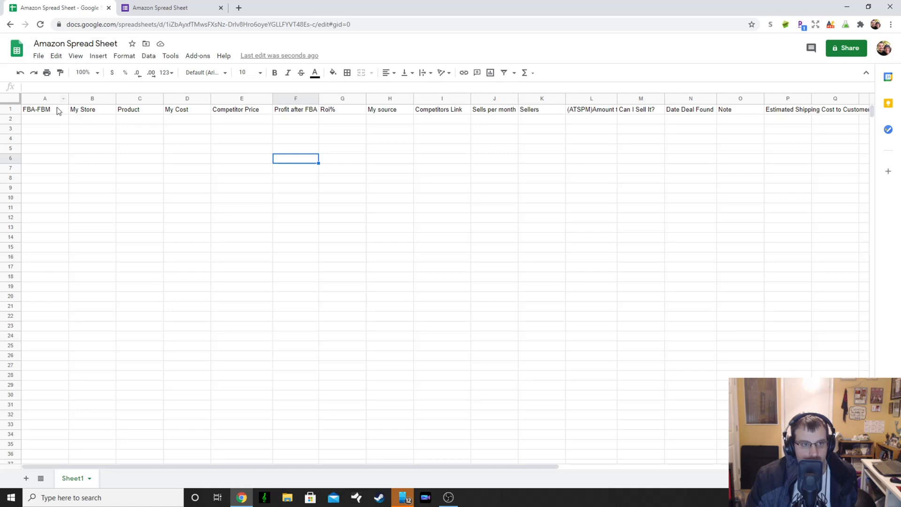
pyautogui.moveTo(127, 143)
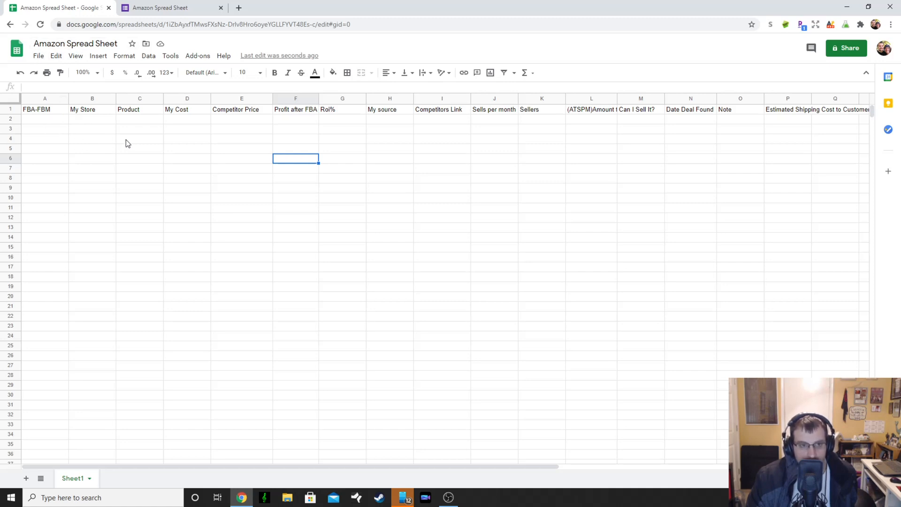
pyautogui.moveTo(298, 146)
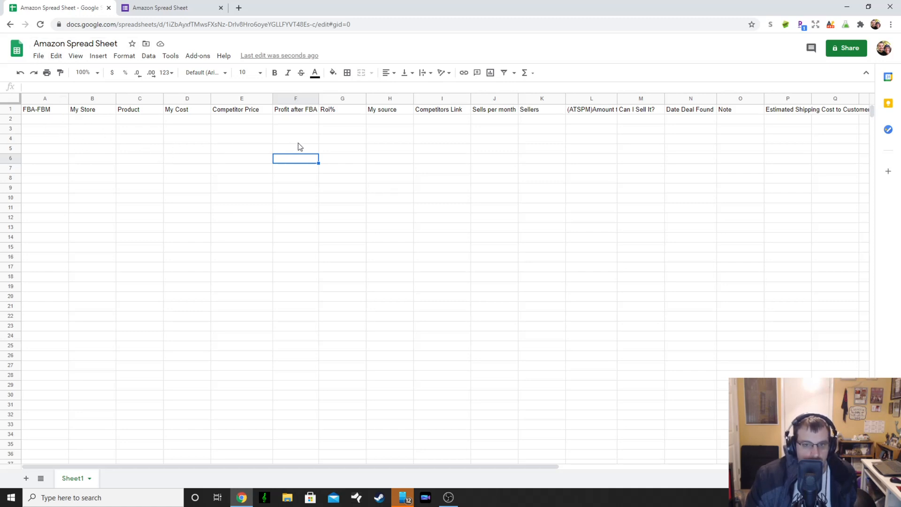
pyautogui.moveTo(36, 137)
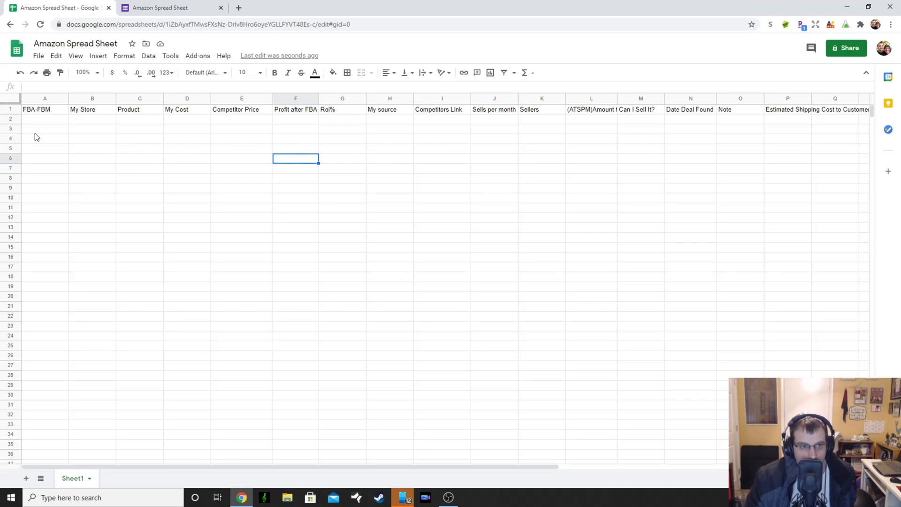
pyautogui.moveTo(40, 121)
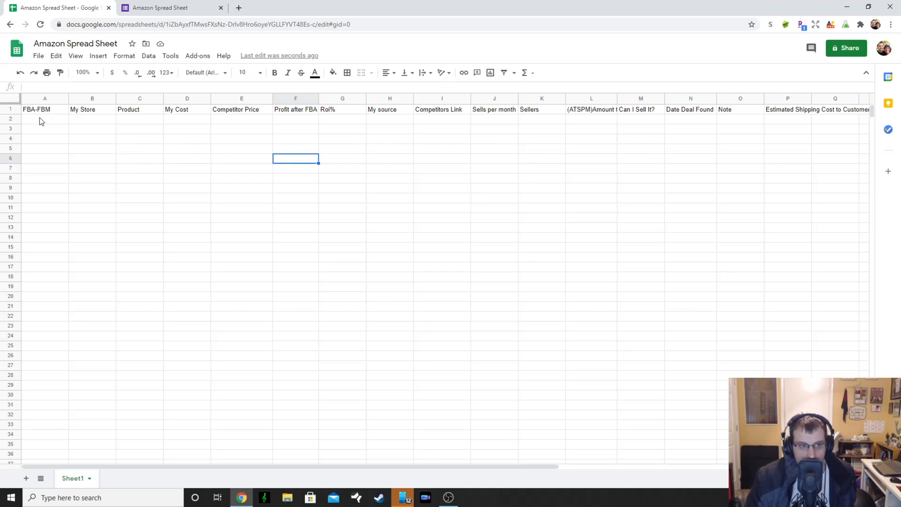
pyautogui.click(45, 119)
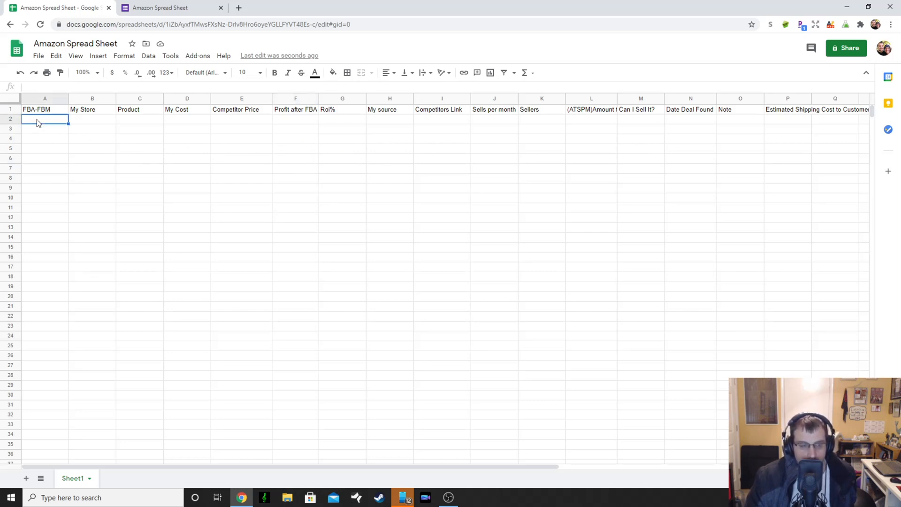
pyautogui.click(92, 119)
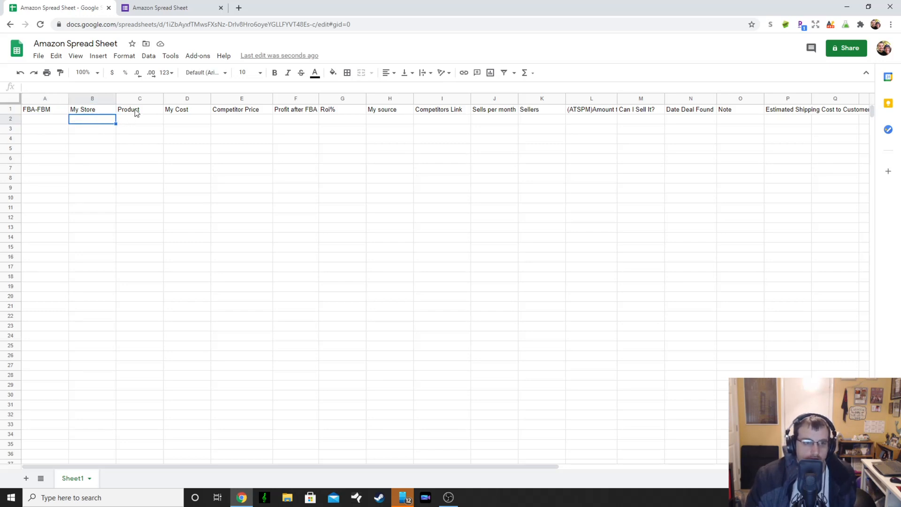
pyautogui.click(139, 118)
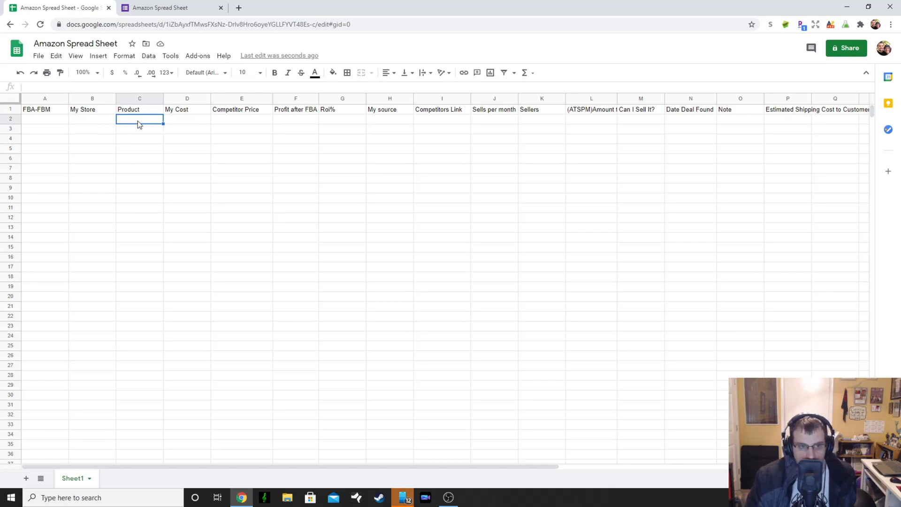
pyautogui.moveTo(139, 137)
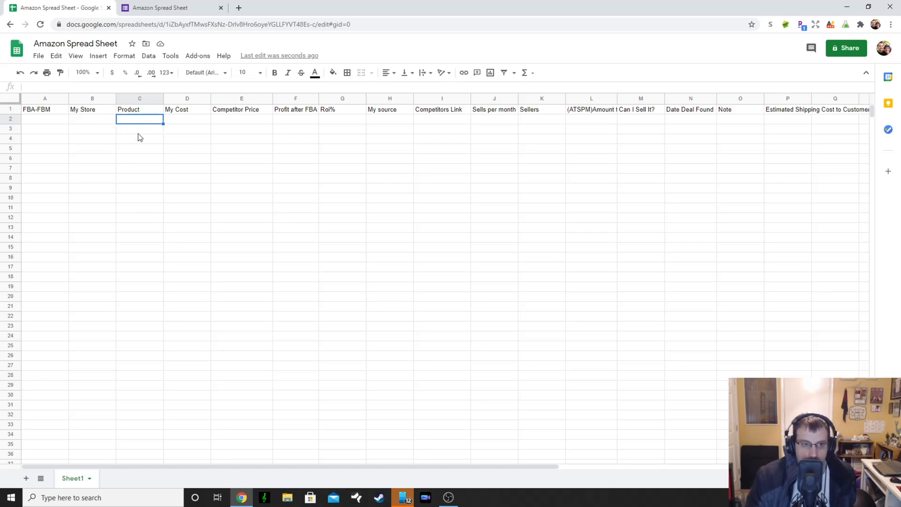
pyautogui.moveTo(143, 132)
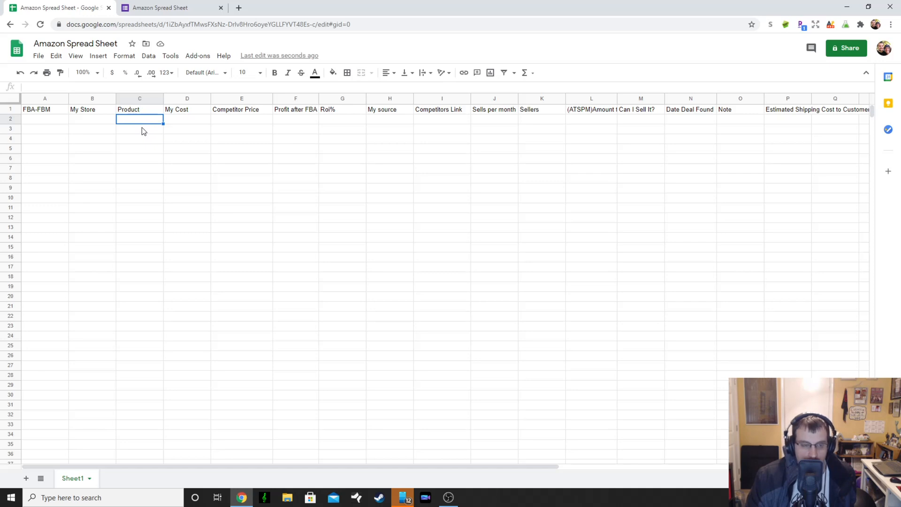
pyautogui.click(187, 109)
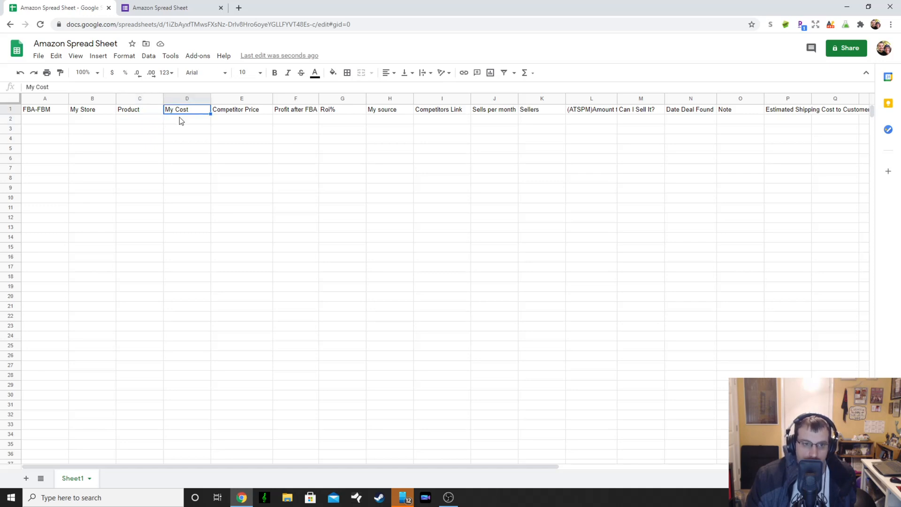
pyautogui.click(241, 109)
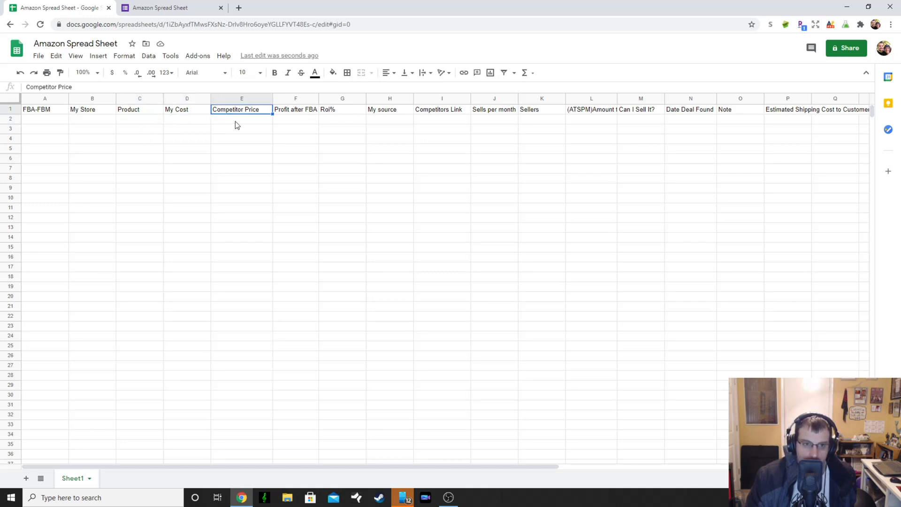
pyautogui.click(242, 118)
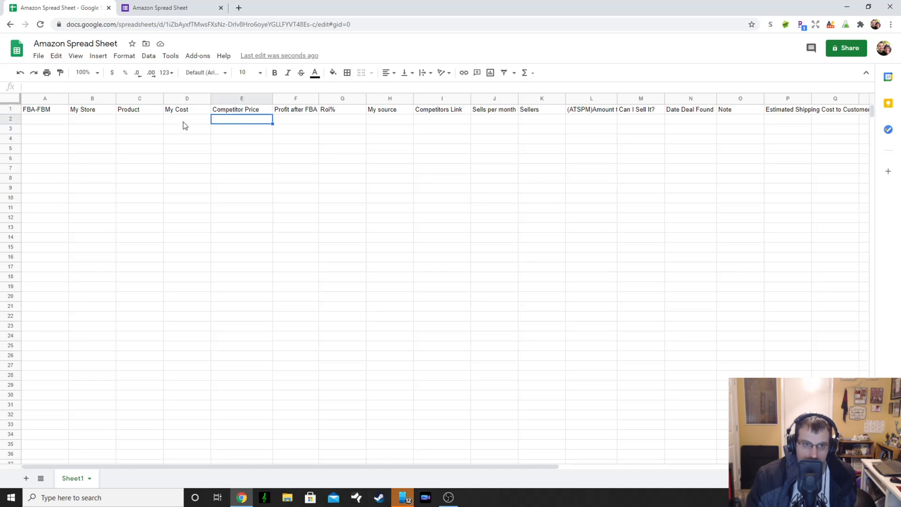
pyautogui.click(186, 119)
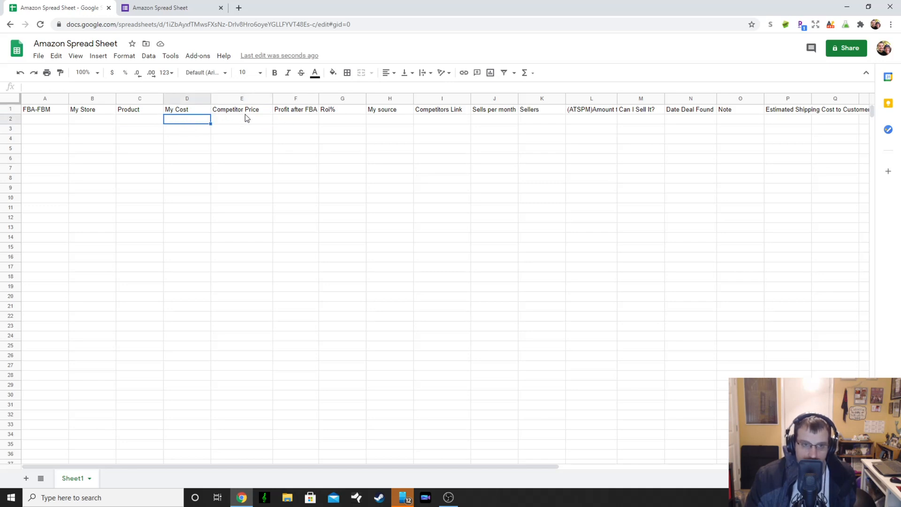
pyautogui.click(241, 119)
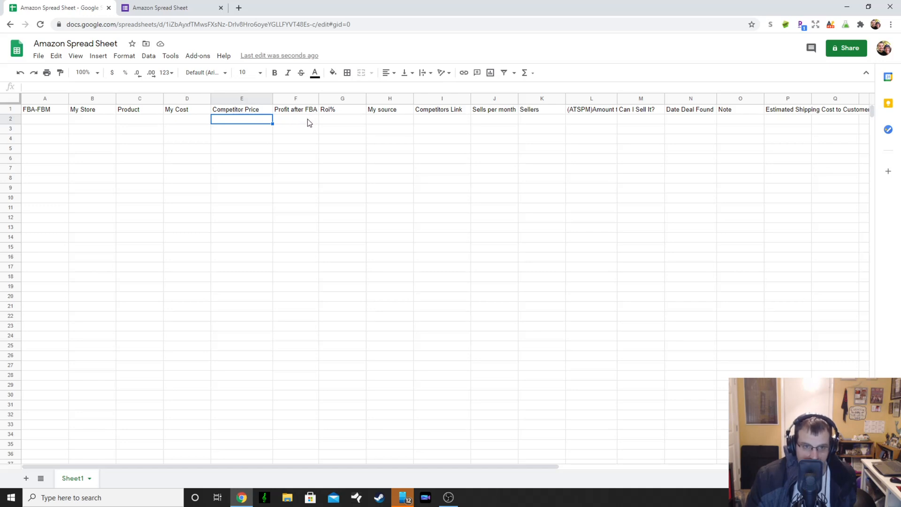
pyautogui.moveTo(299, 121)
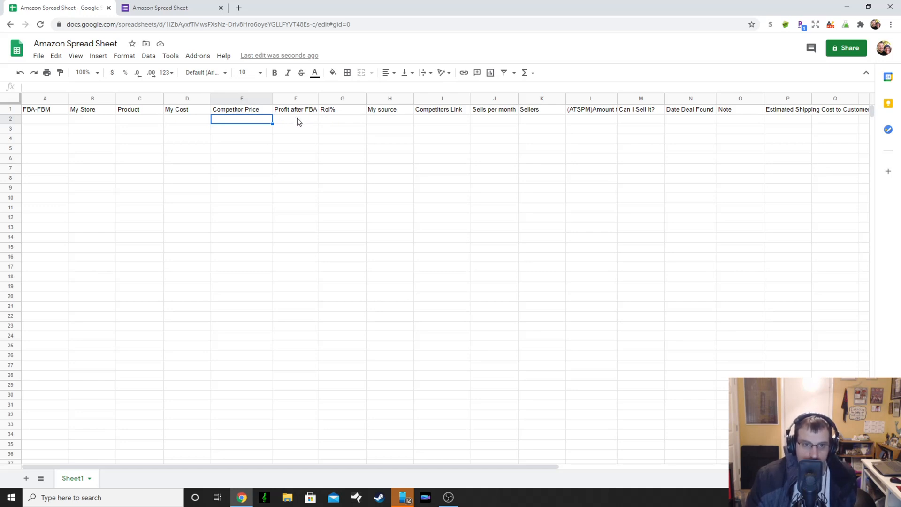
pyautogui.moveTo(347, 120)
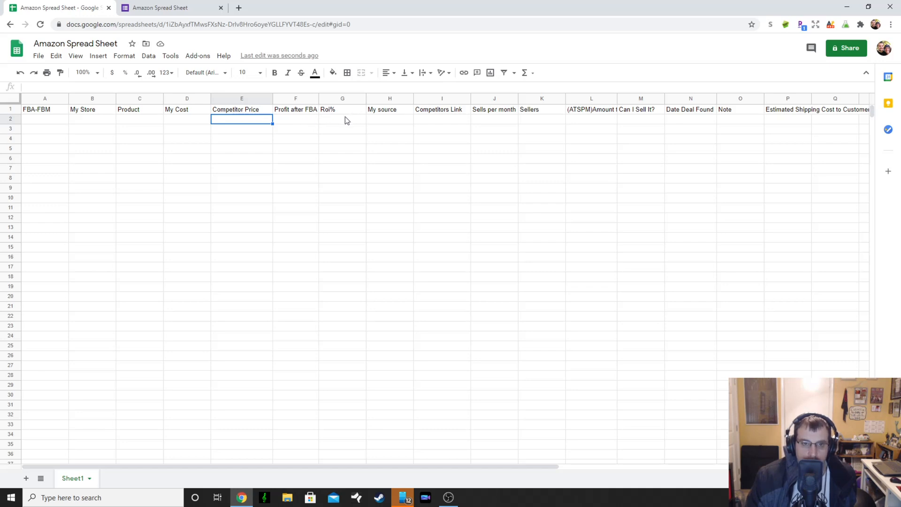
pyautogui.moveTo(297, 119)
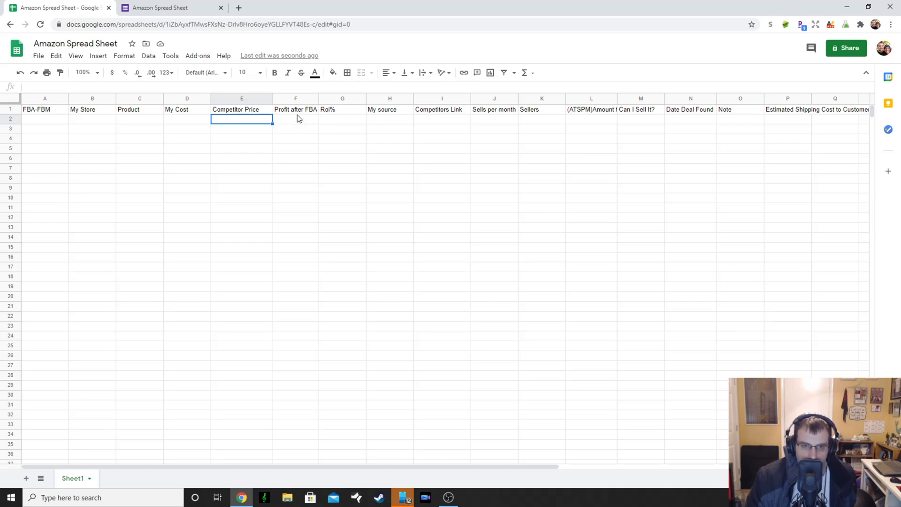
pyautogui.click(343, 119)
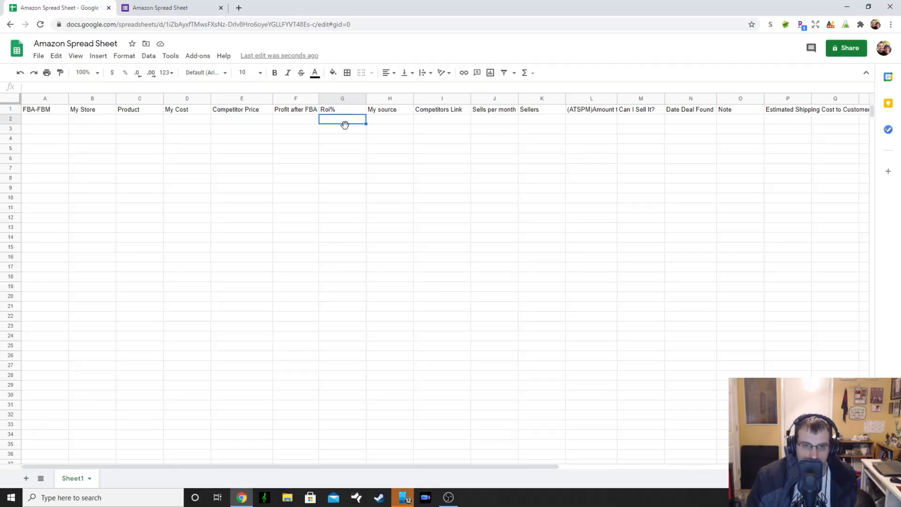
pyautogui.moveTo(324, 122)
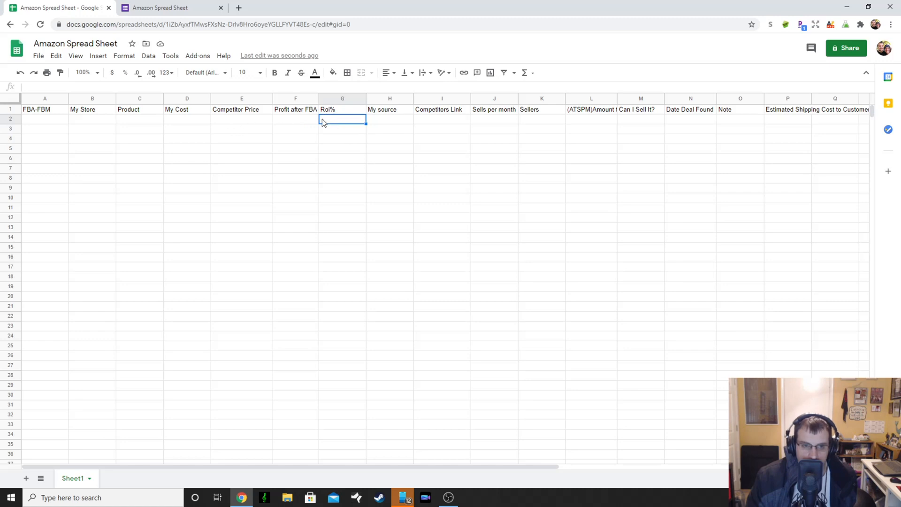
pyautogui.moveTo(361, 137)
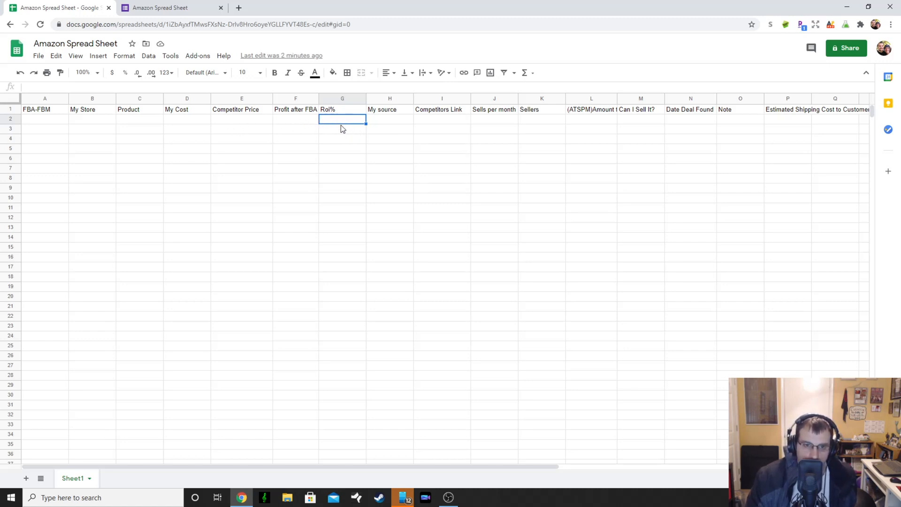
pyautogui.moveTo(390, 136)
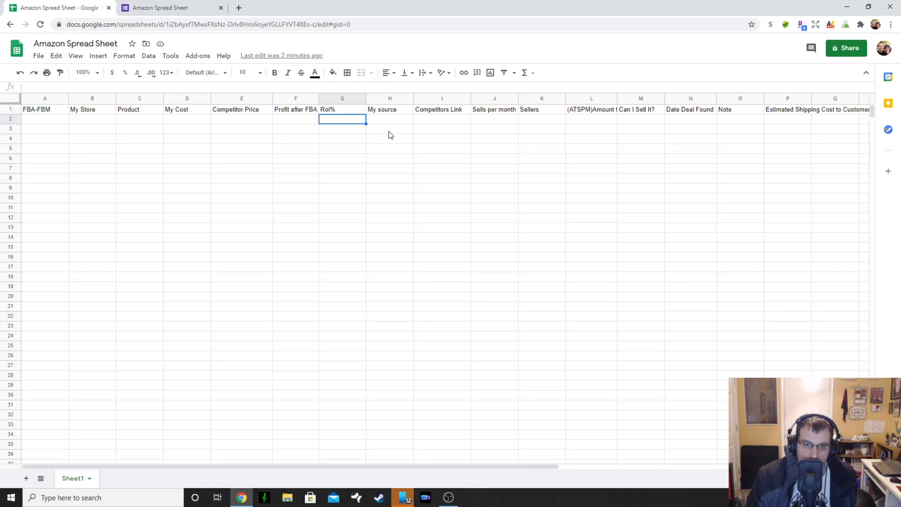
# Walk through My source, Competitors Link and Sells per month cells, entering 36 sales per month
pyautogui.click(388, 109)
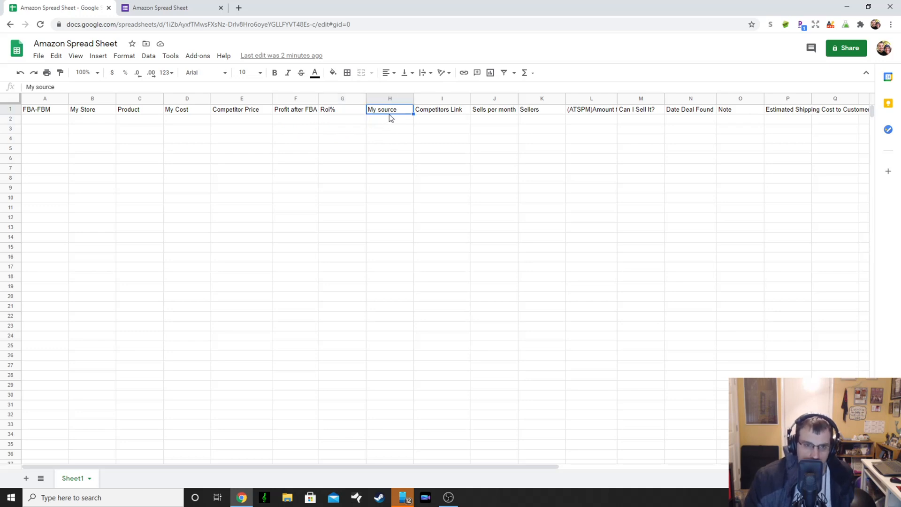
pyautogui.click(390, 118)
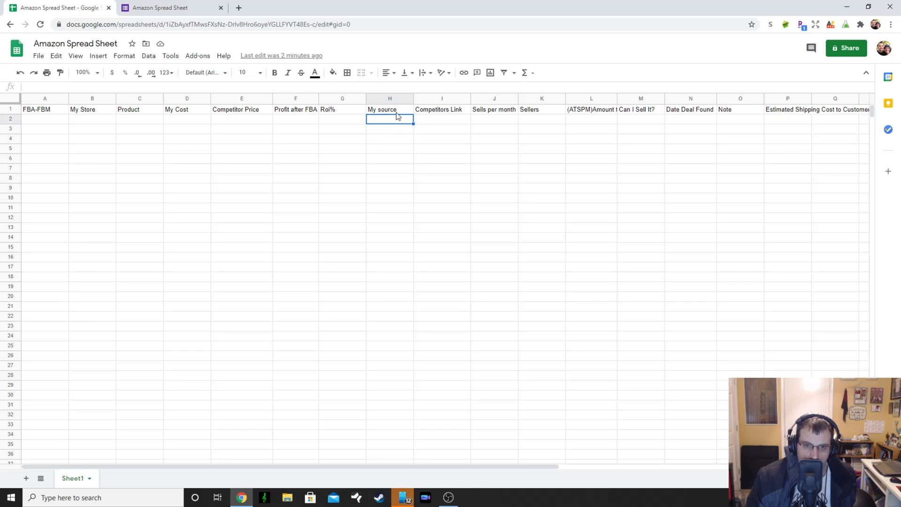
pyautogui.moveTo(388, 128)
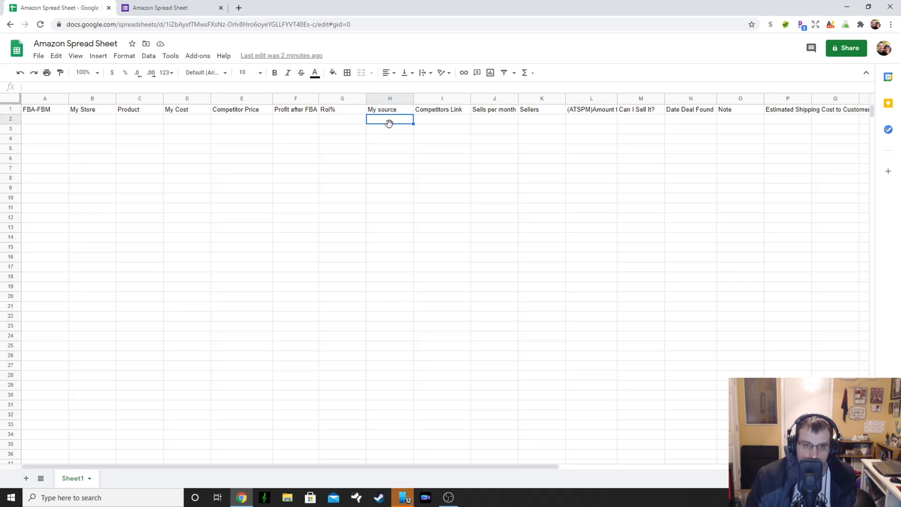
pyautogui.moveTo(435, 114)
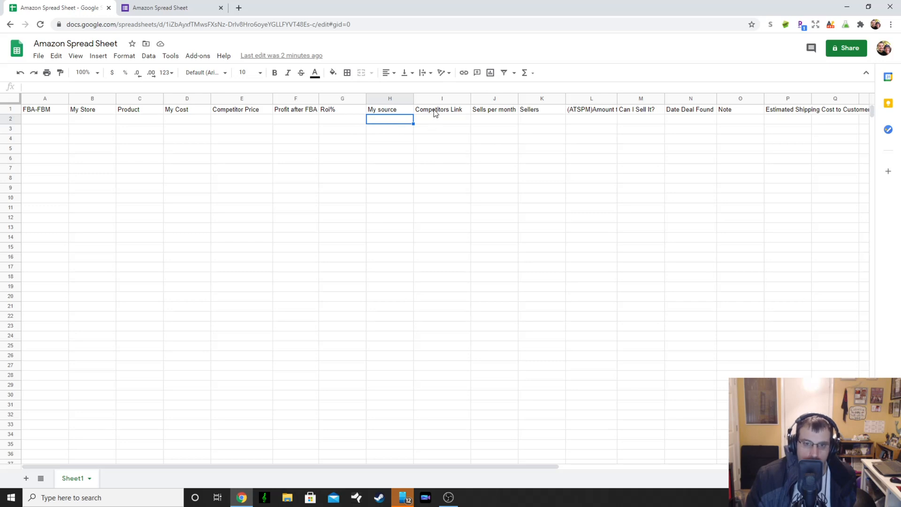
pyautogui.click(442, 119)
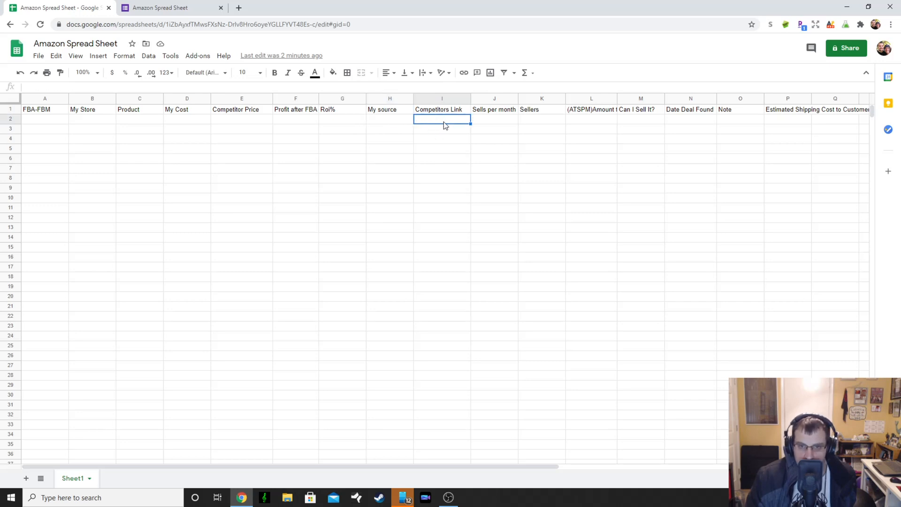
pyautogui.moveTo(435, 122)
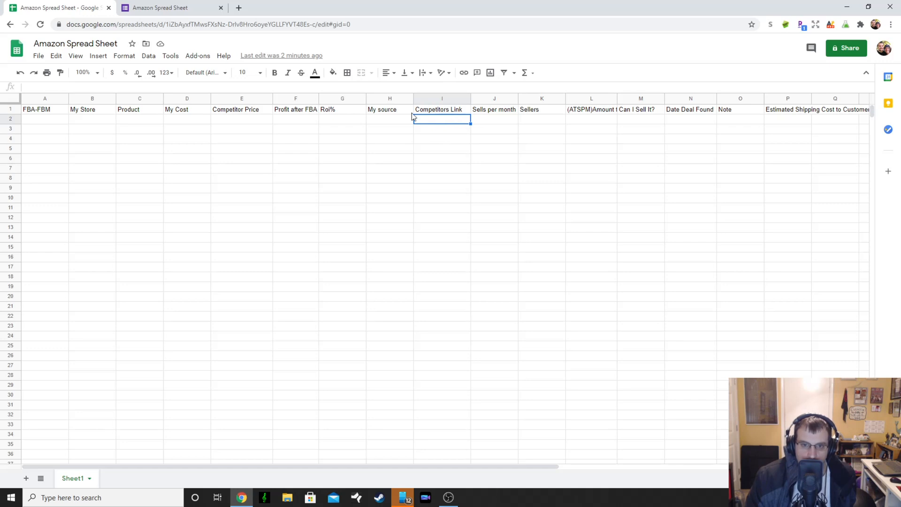
pyautogui.moveTo(208, 114)
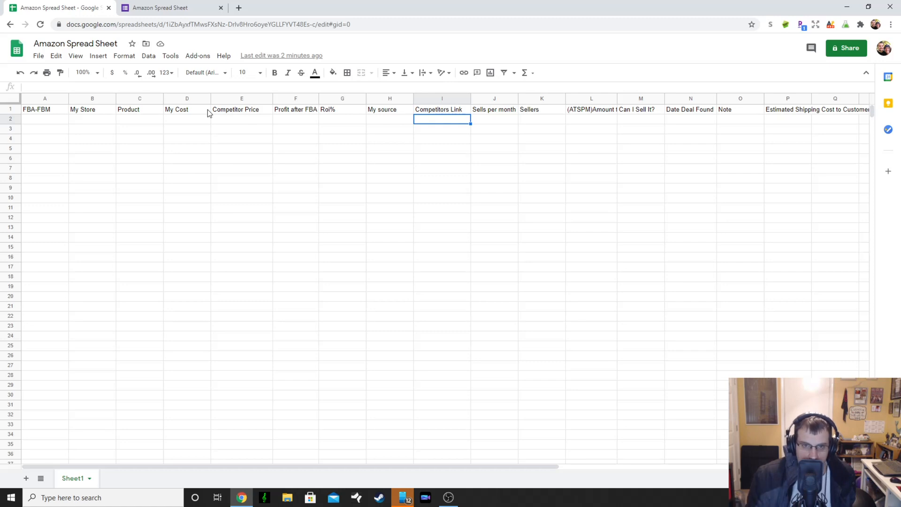
pyautogui.moveTo(450, 133)
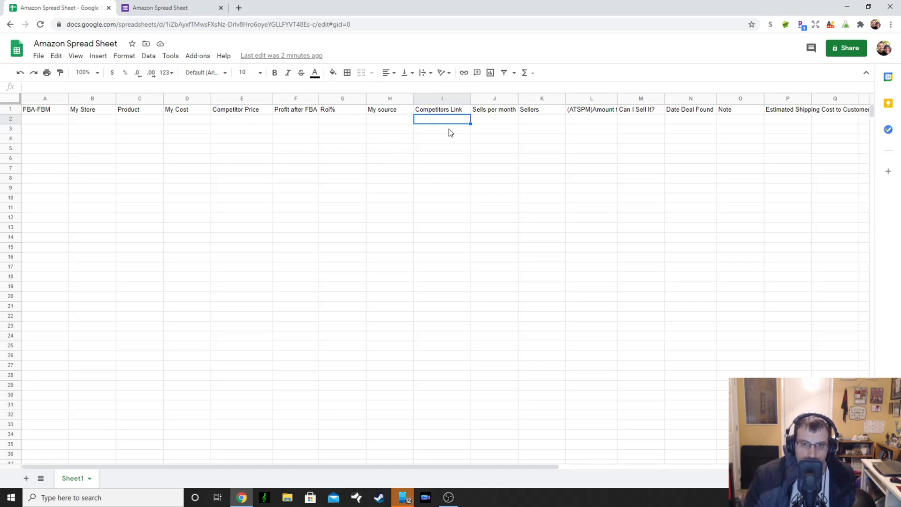
pyautogui.moveTo(393, 124)
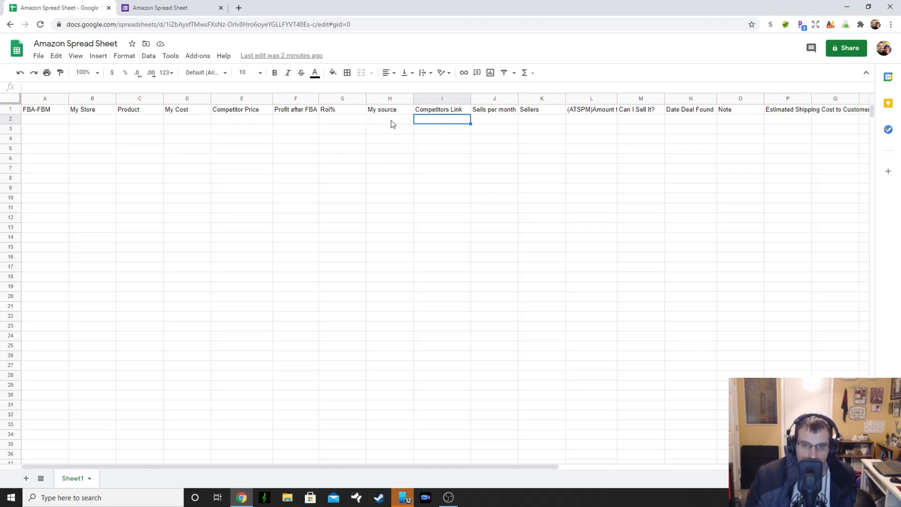
pyautogui.click(495, 119)
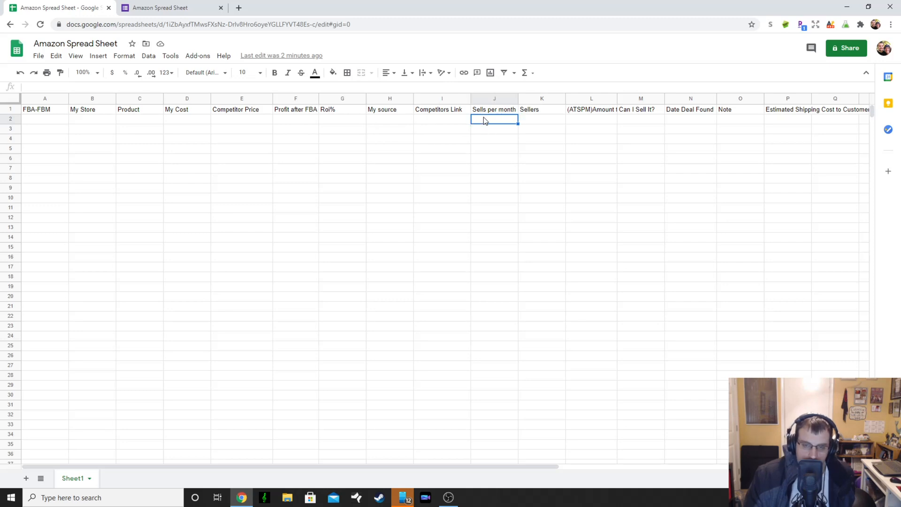
pyautogui.moveTo(497, 124)
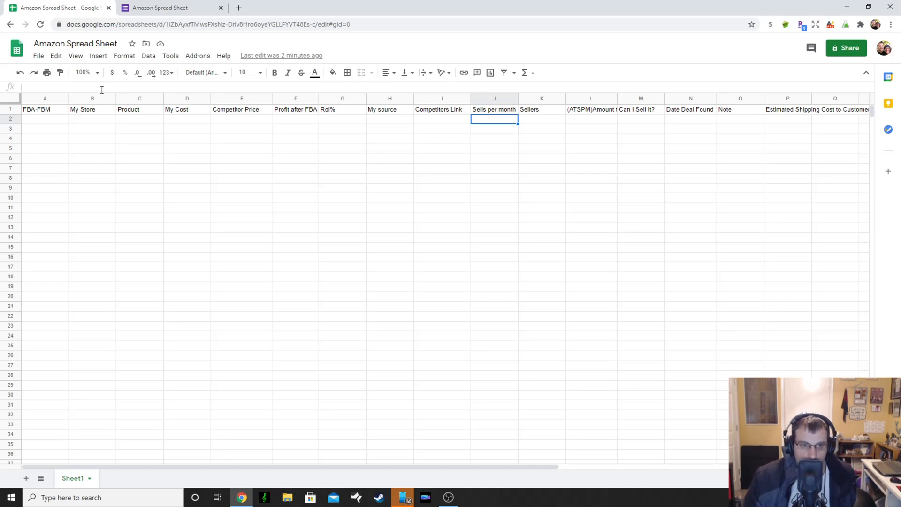
pyautogui.write('30')
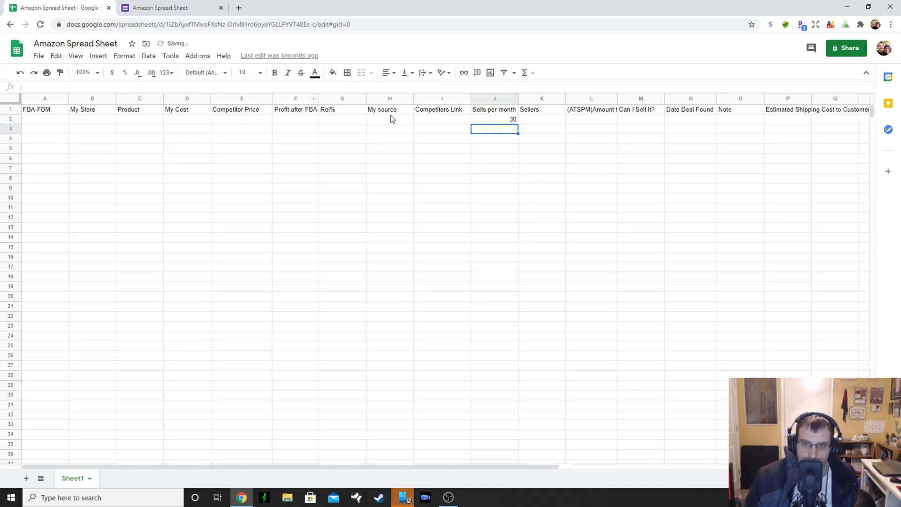
pyautogui.click(542, 119)
pyautogui.write('5')
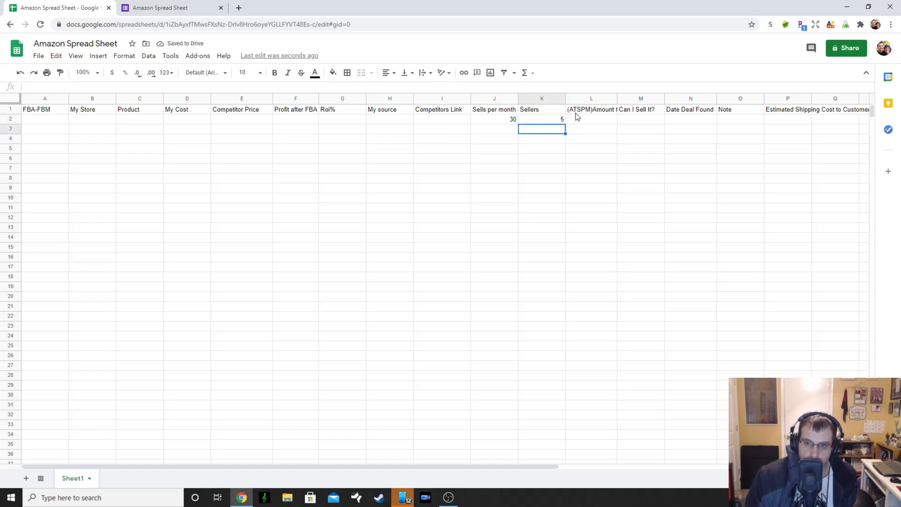
# Enter 5 sellers and 6 units to send per month in row 2
pyautogui.click(591, 109)
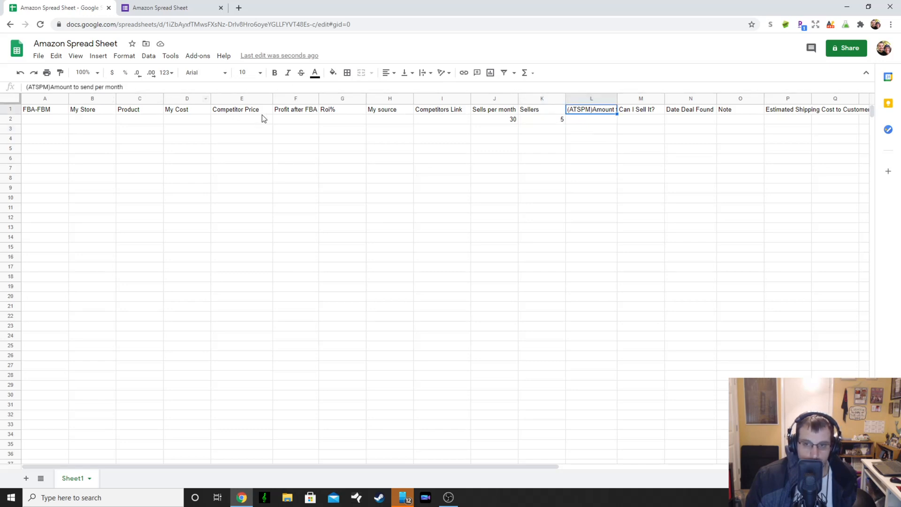
pyautogui.click(590, 118)
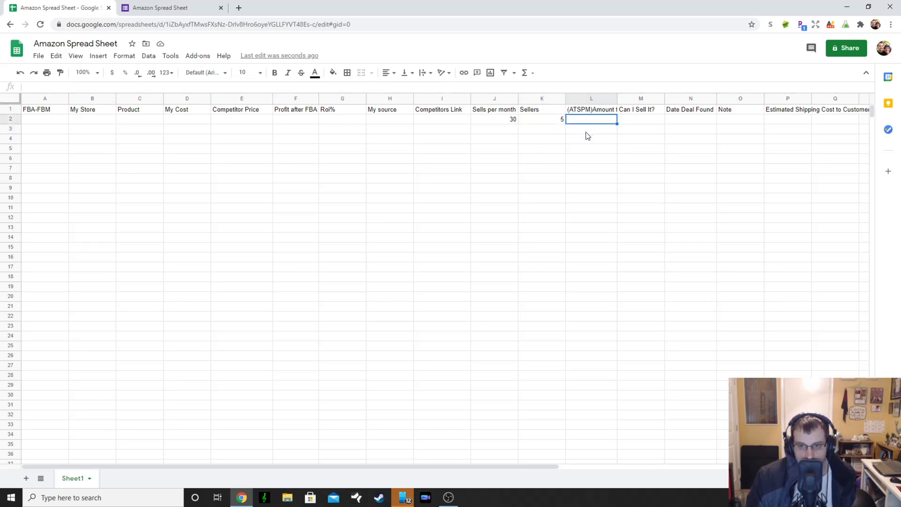
pyautogui.click(541, 119)
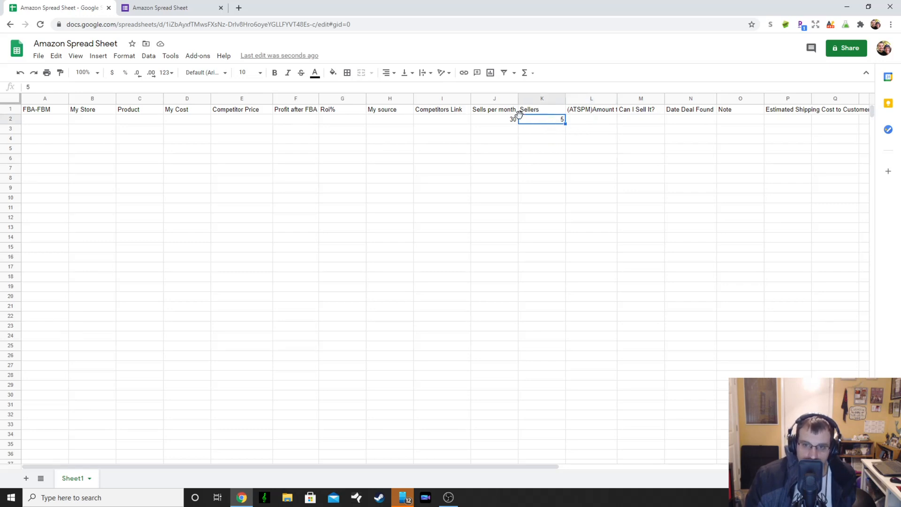
pyautogui.moveTo(541, 119)
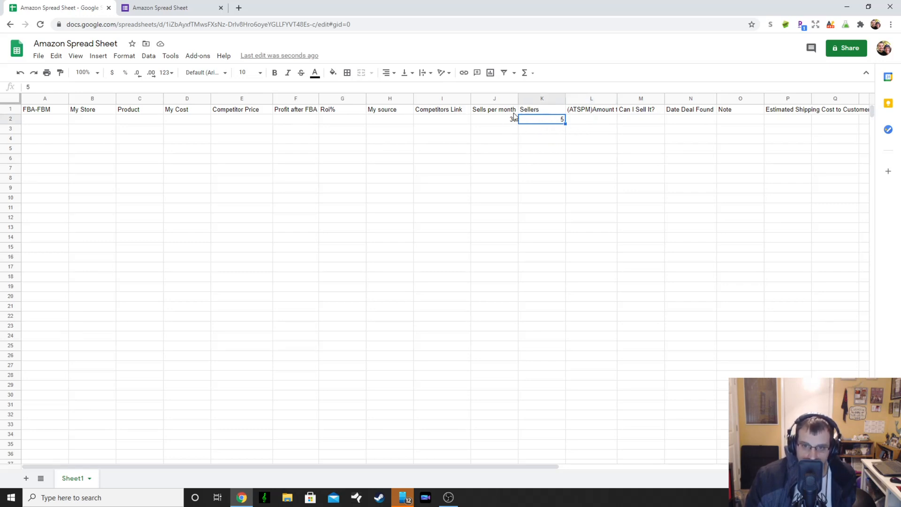
pyautogui.write('0')
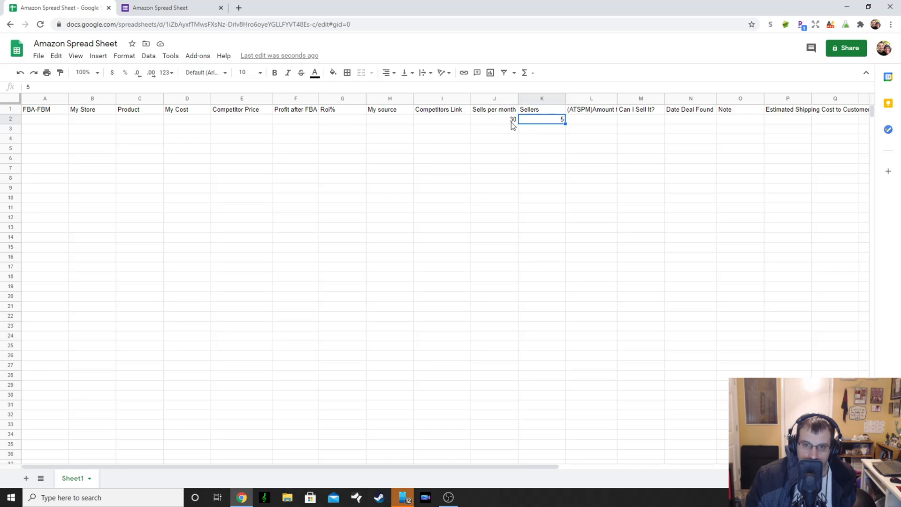
pyautogui.moveTo(546, 137)
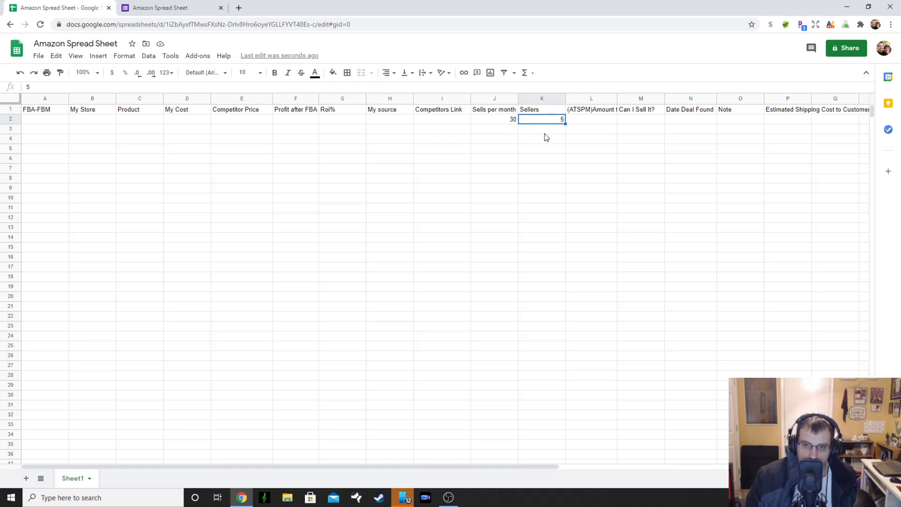
pyautogui.moveTo(516, 122)
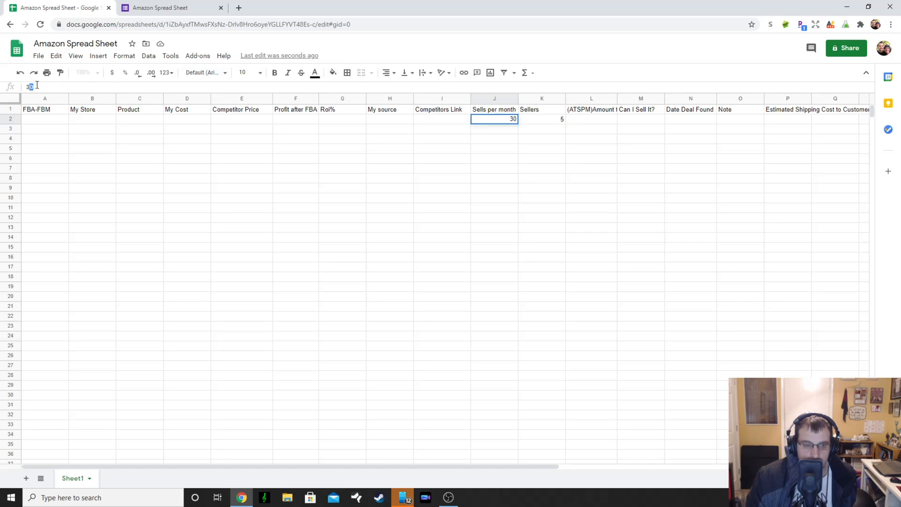
pyautogui.write('6')
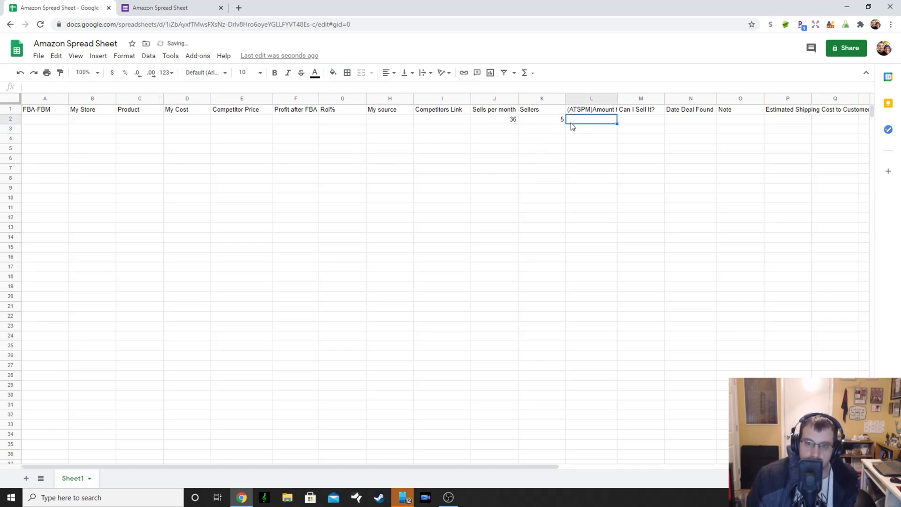
pyautogui.write('6')
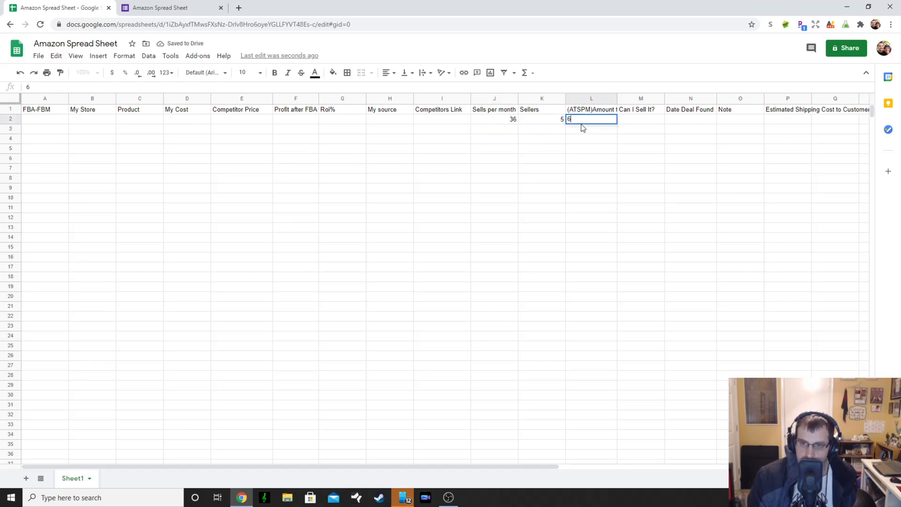
pyautogui.press('Return')
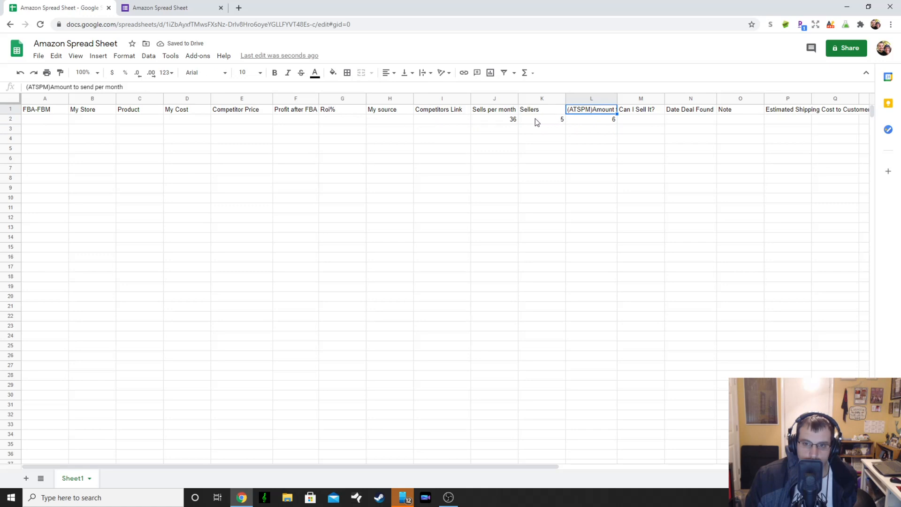
pyautogui.click(541, 120)
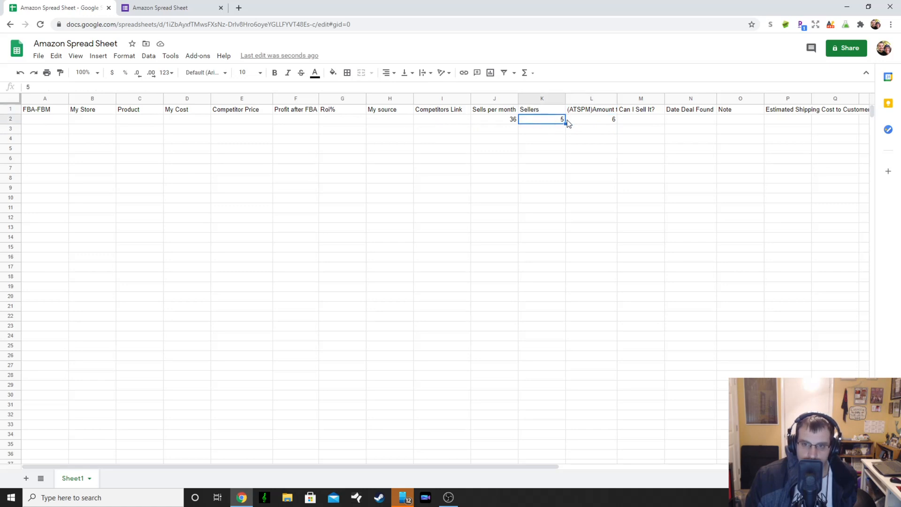
pyautogui.moveTo(544, 122)
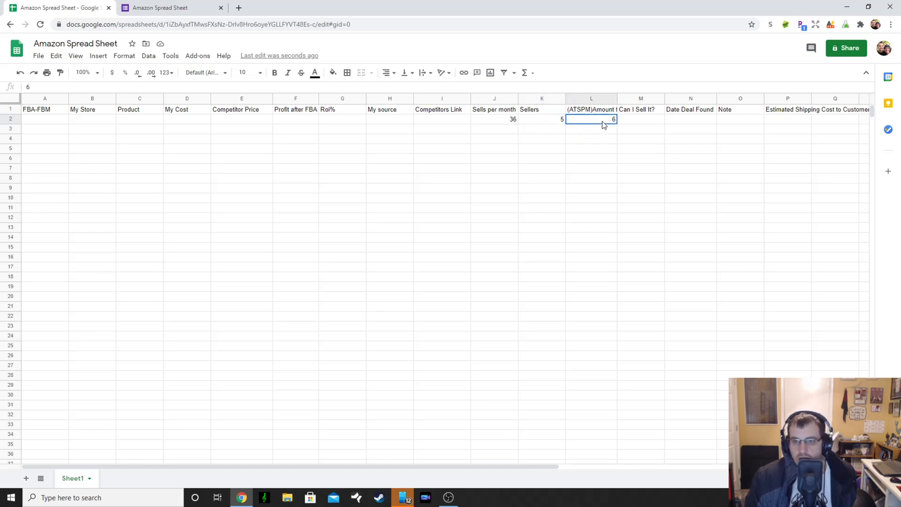
pyautogui.click(591, 119)
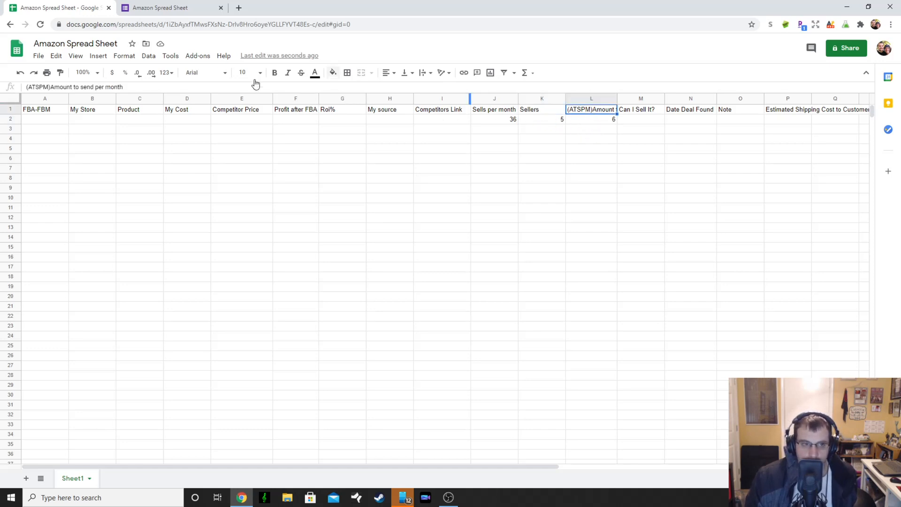
pyautogui.moveTo(616, 132)
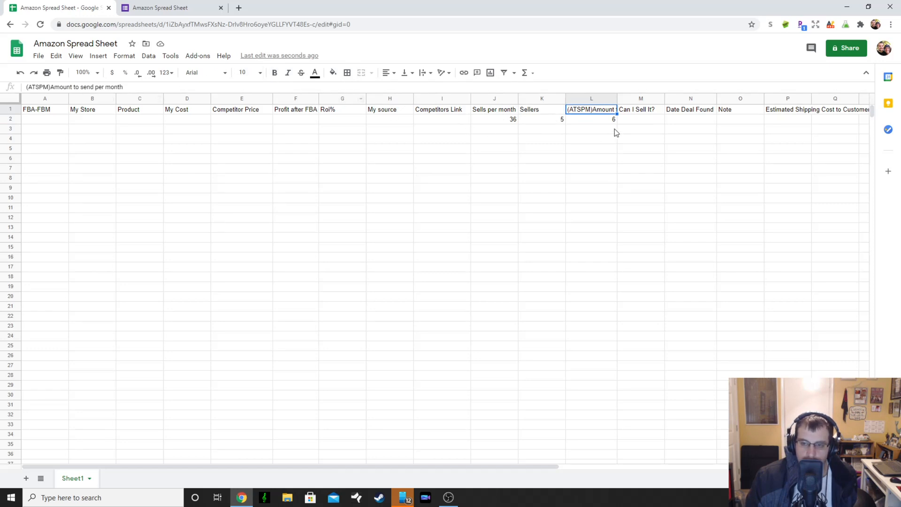
pyautogui.click(641, 109)
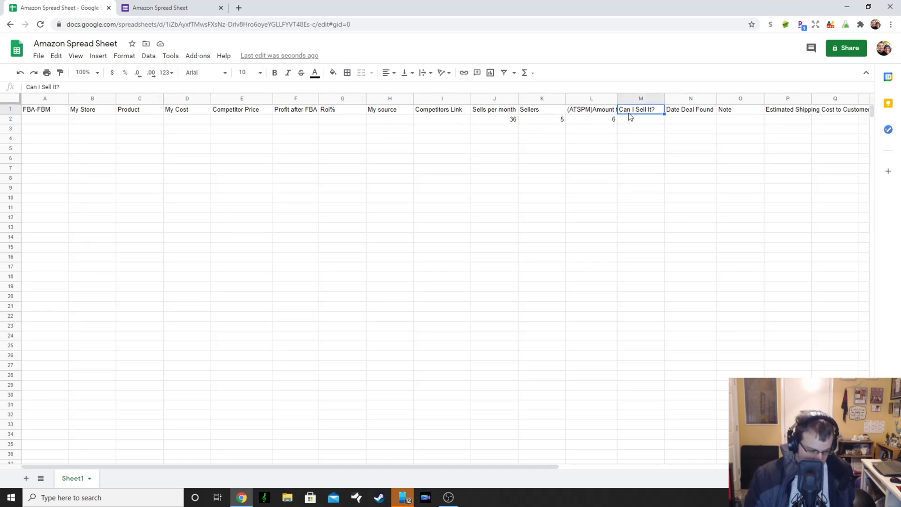
pyautogui.moveTo(652, 125)
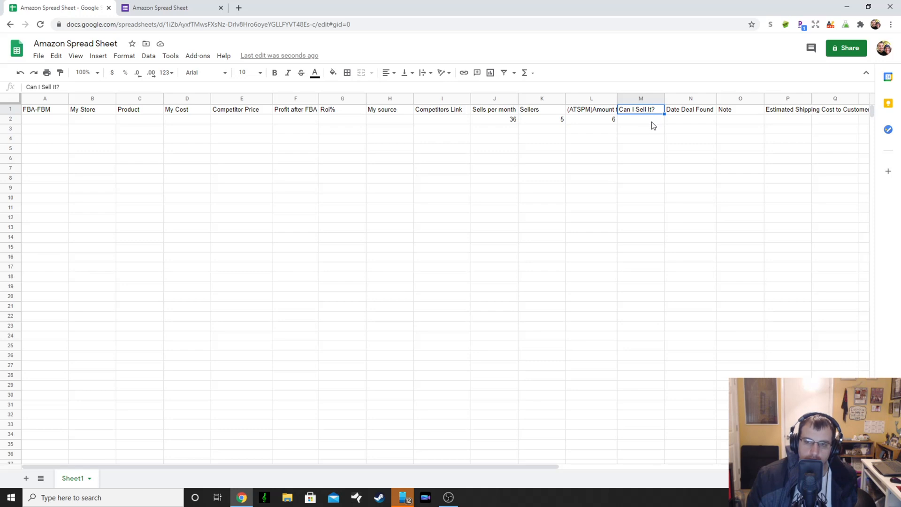
pyautogui.moveTo(631, 127)
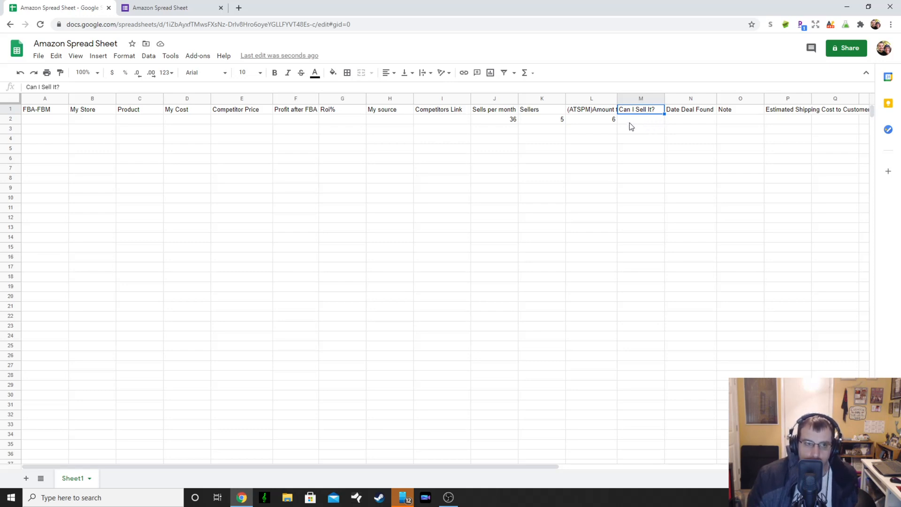
pyautogui.moveTo(124, 55)
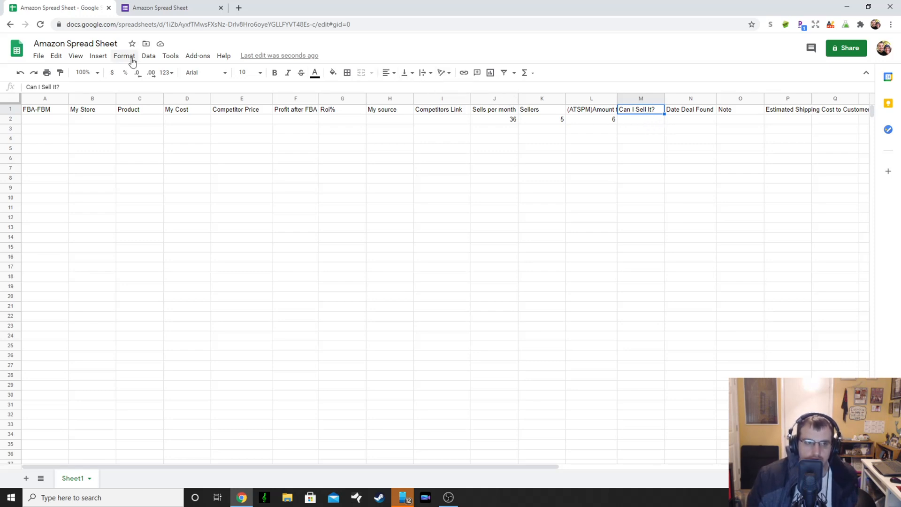
pyautogui.click(350, 7)
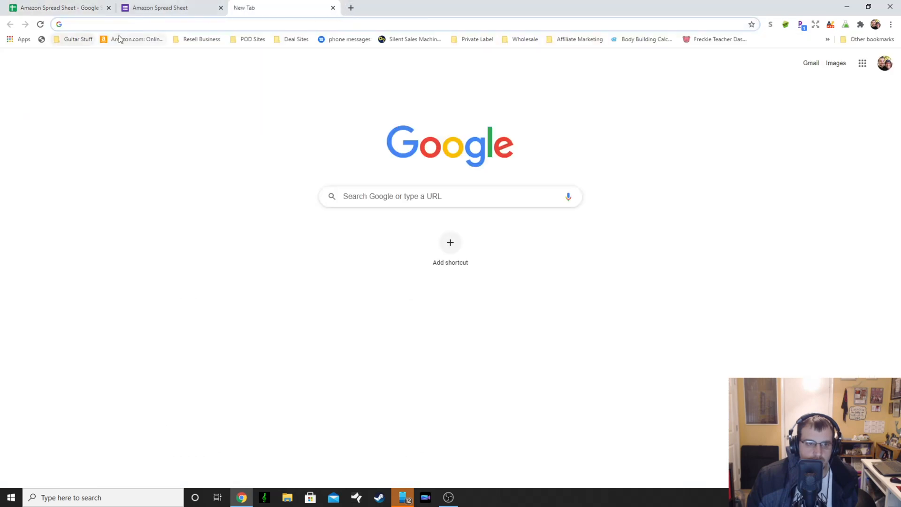
pyautogui.click(137, 39)
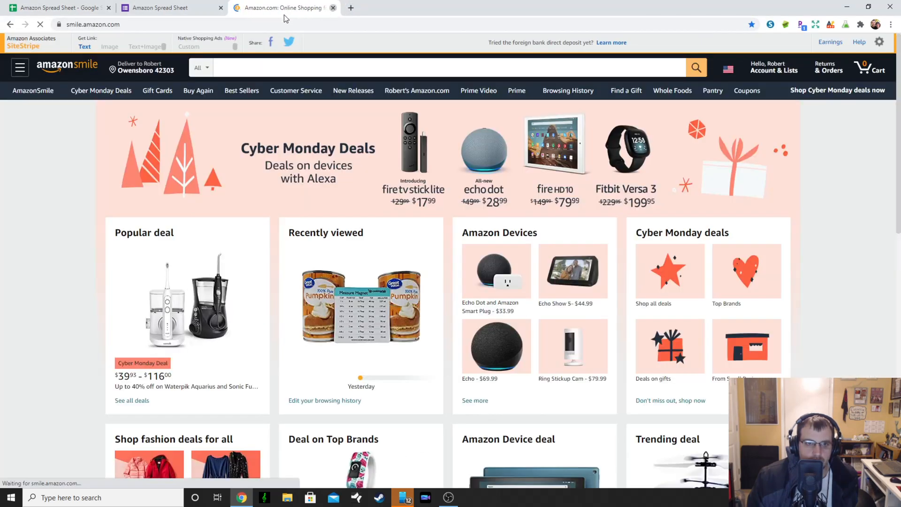
pyautogui.click(167, 8)
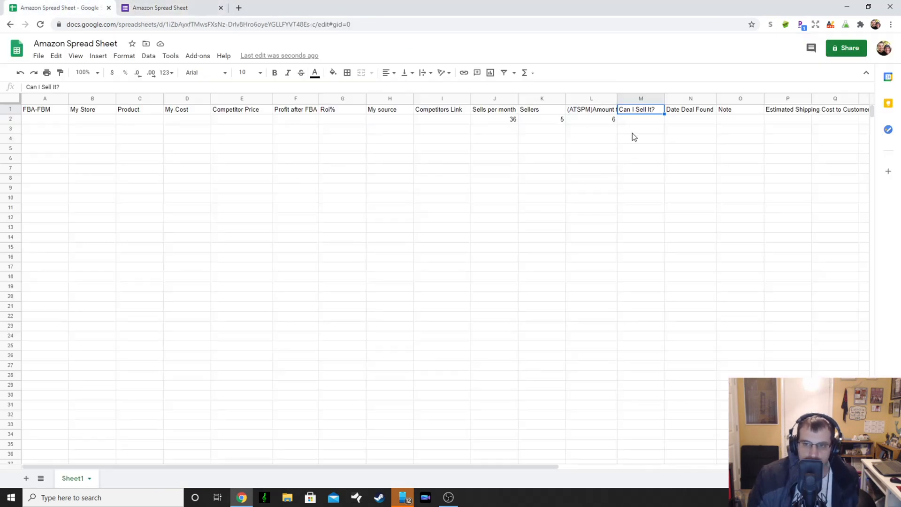
pyautogui.moveTo(677, 127)
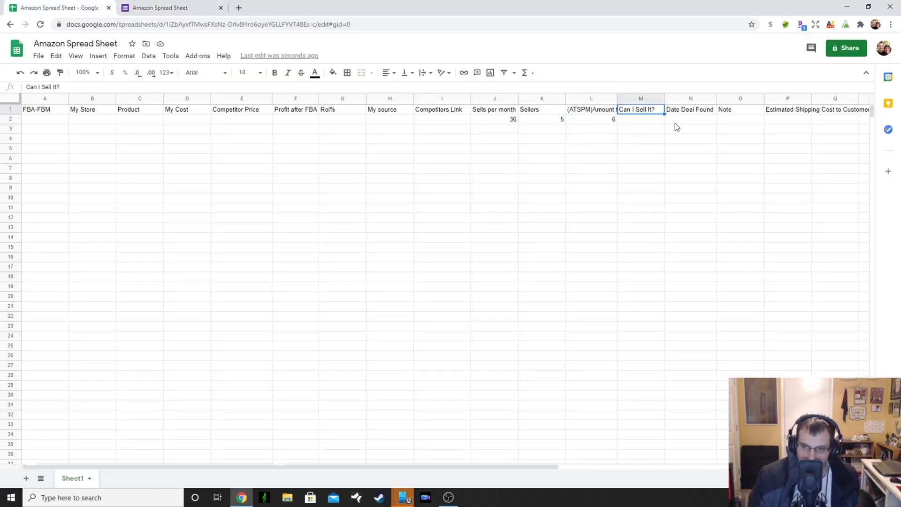
pyautogui.moveTo(664, 137)
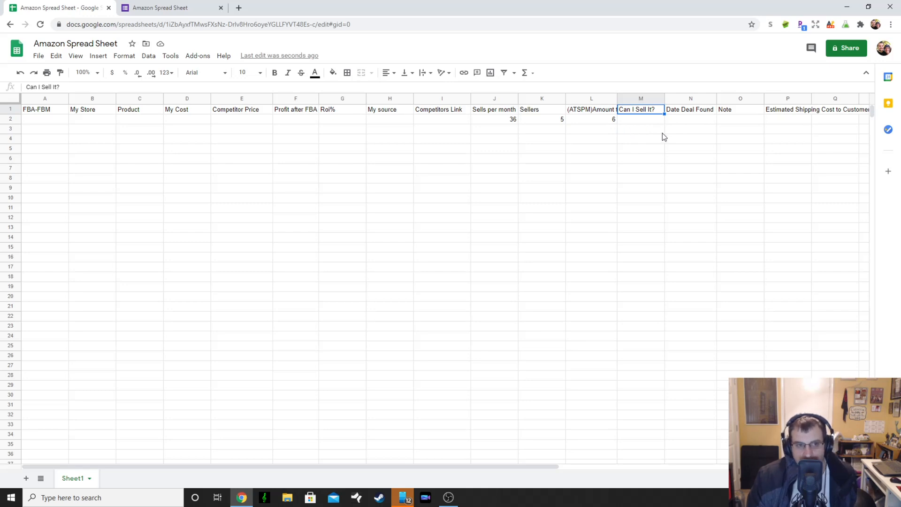
pyautogui.moveTo(669, 147)
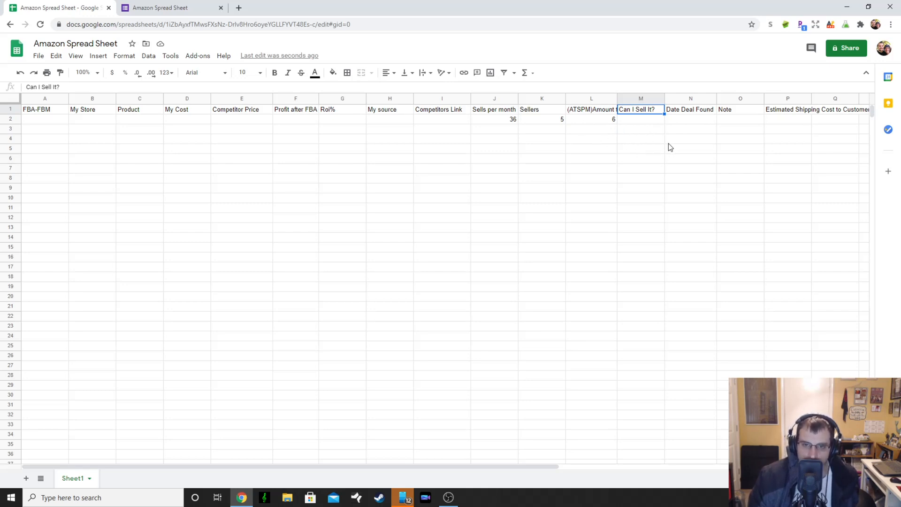
pyautogui.moveTo(651, 136)
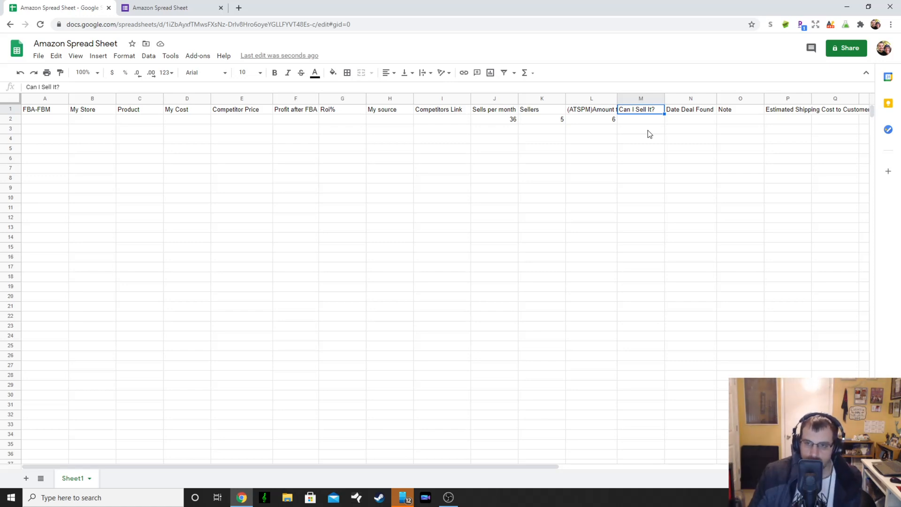
pyautogui.click(641, 119)
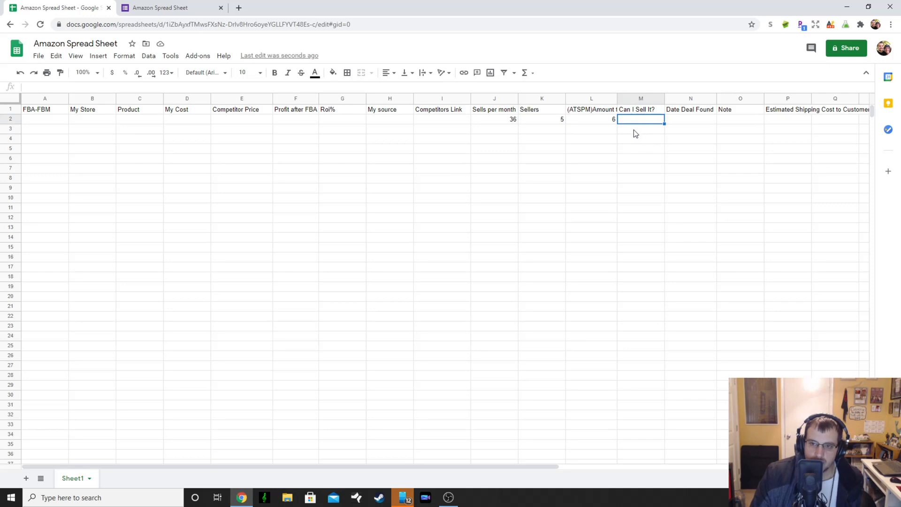
pyautogui.moveTo(666, 133)
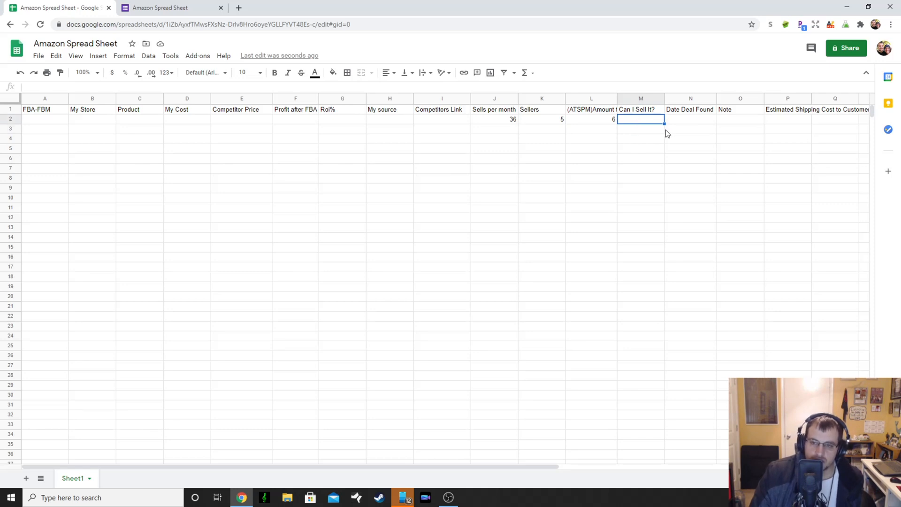
pyautogui.moveTo(642, 138)
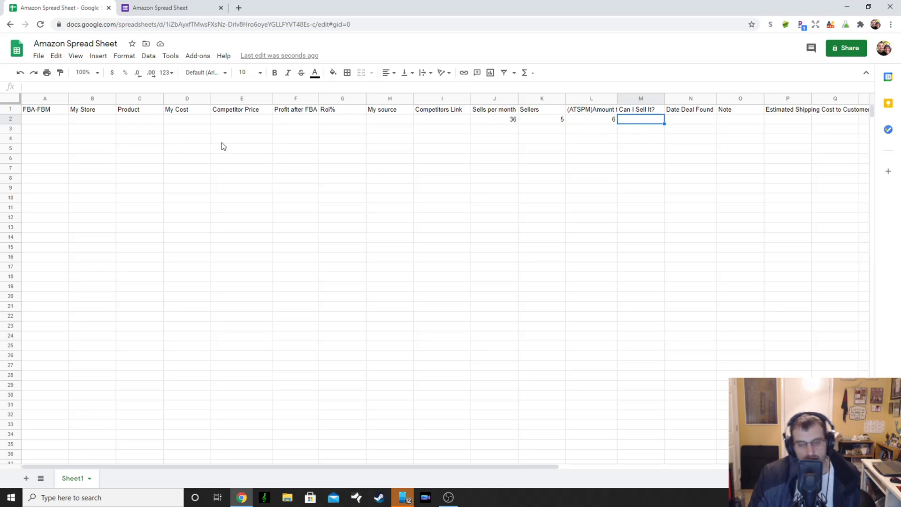
pyautogui.moveTo(811, 199)
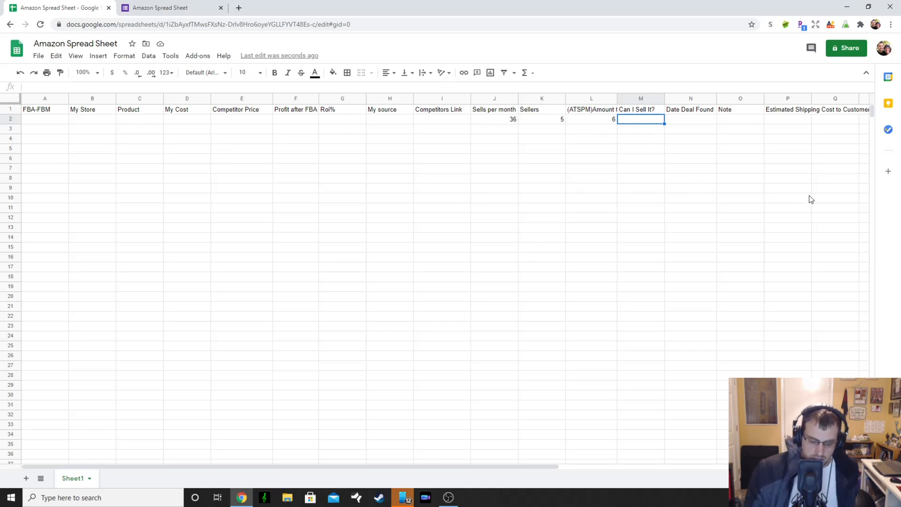
# Enter No under Can I Sell It? for row 2, fill it red, and fill row 3 green
pyautogui.write('No')
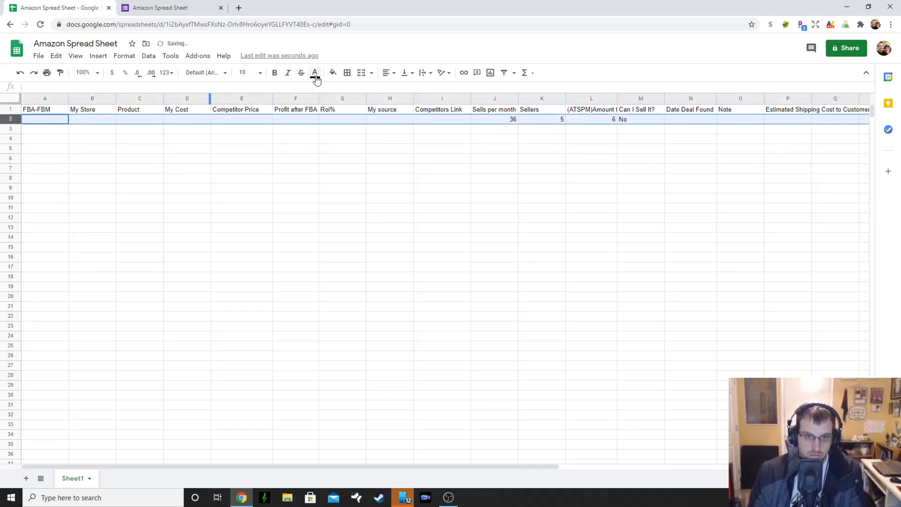
pyautogui.click(332, 72)
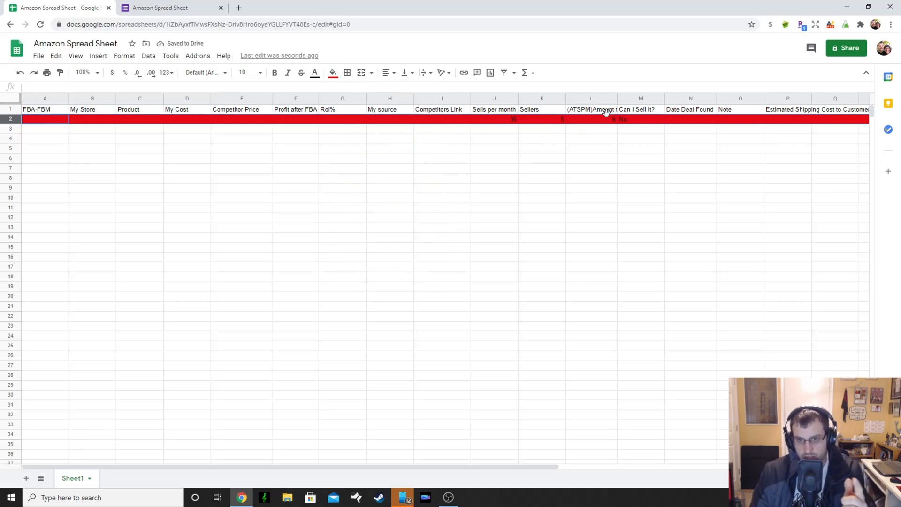
pyautogui.moveTo(503, 134)
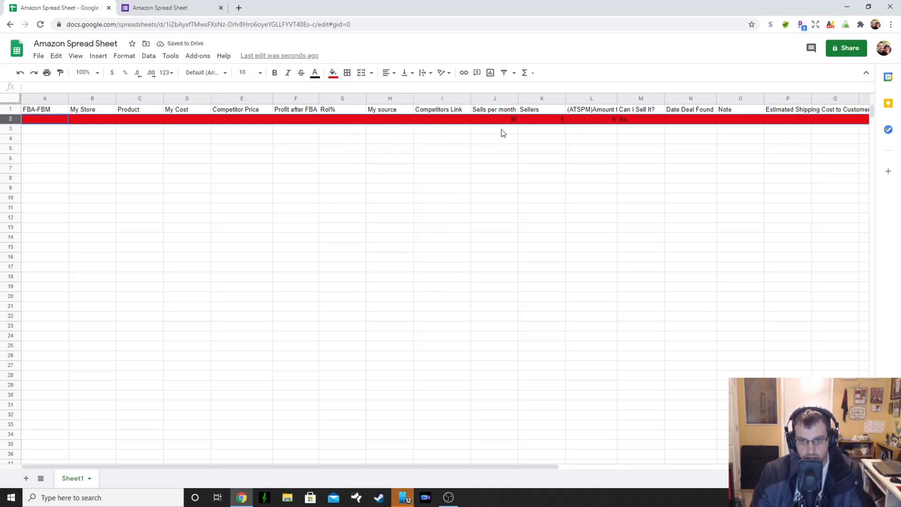
pyautogui.moveTo(626, 126)
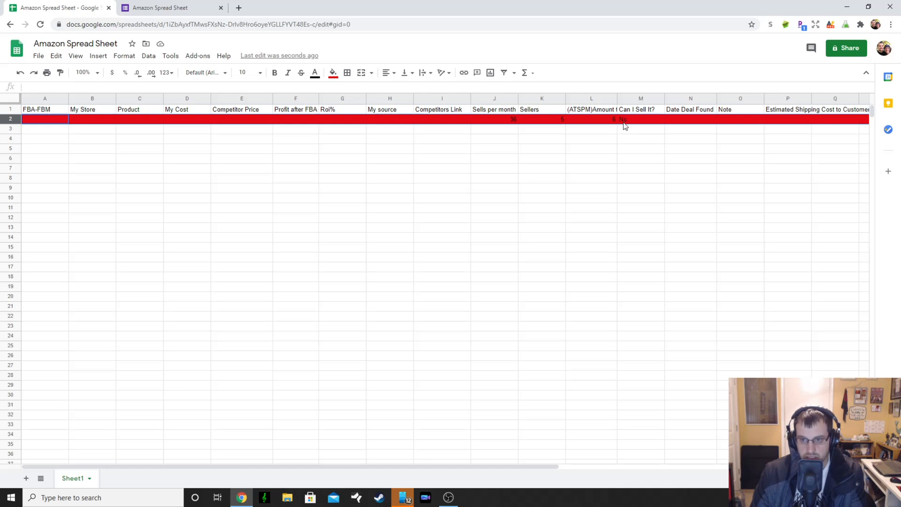
pyautogui.moveTo(92, 147)
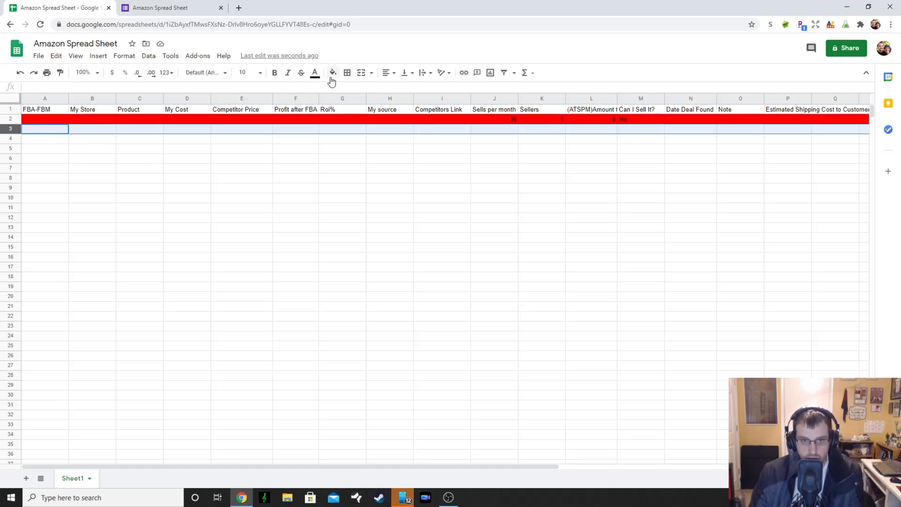
pyautogui.click(332, 72)
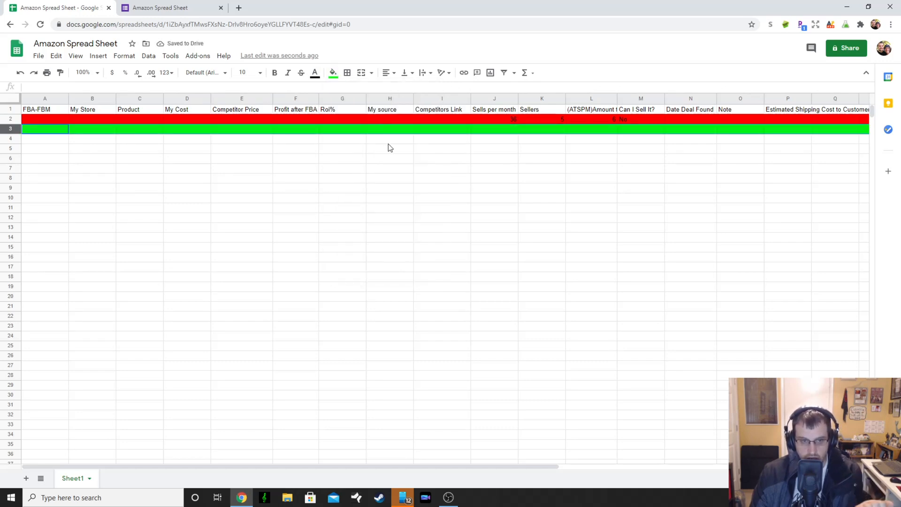
pyautogui.moveTo(250, 122)
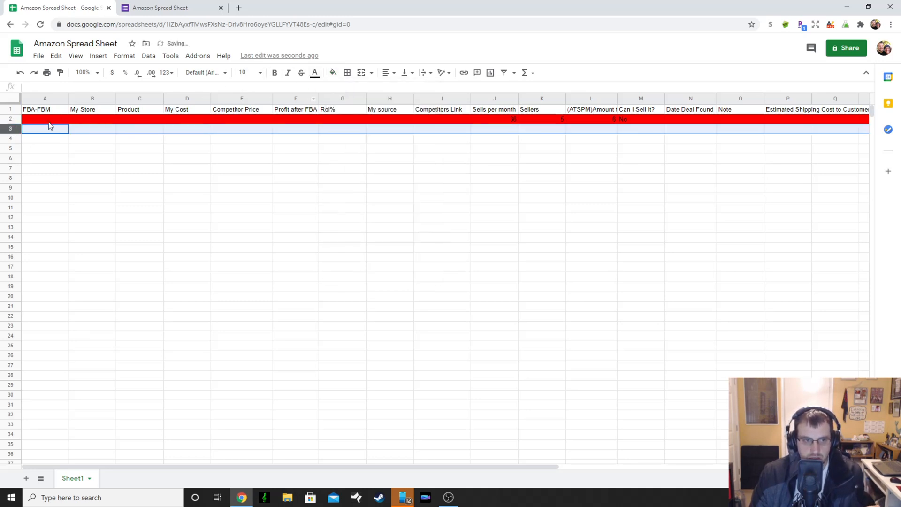
# Reset row 2's fill colour to none and select its Date Deal Found cell
pyautogui.click(332, 73)
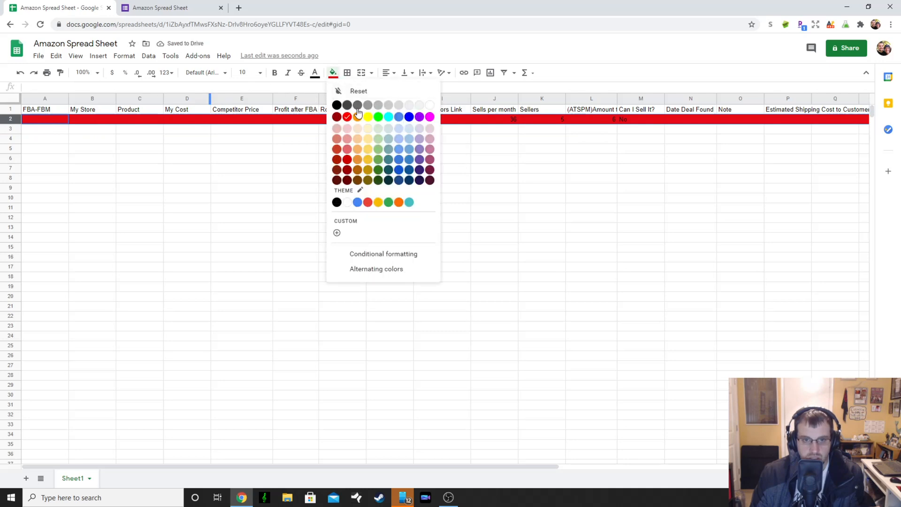
pyautogui.click(358, 91)
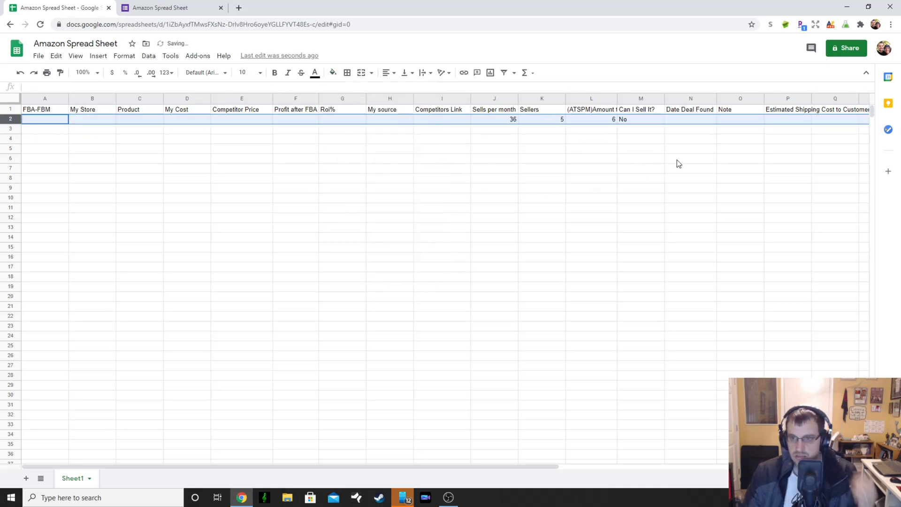
pyautogui.click(690, 119)
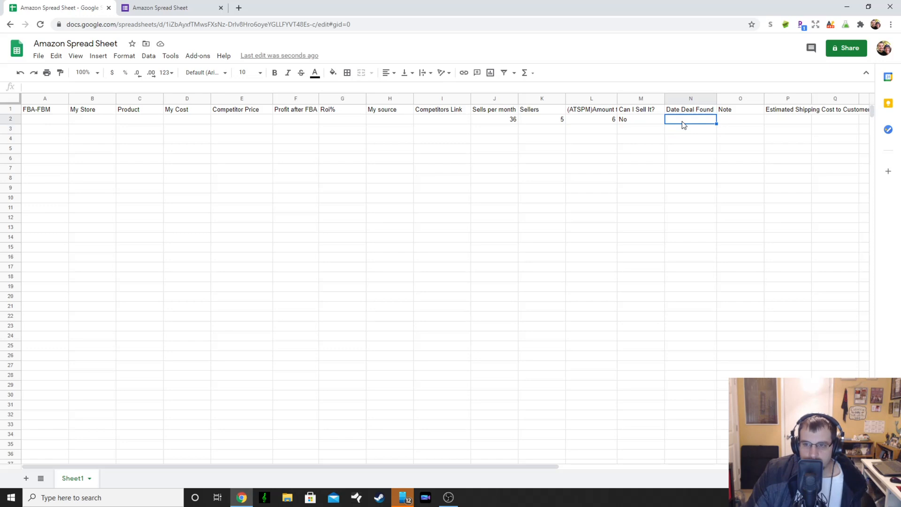
pyautogui.moveTo(579, 169)
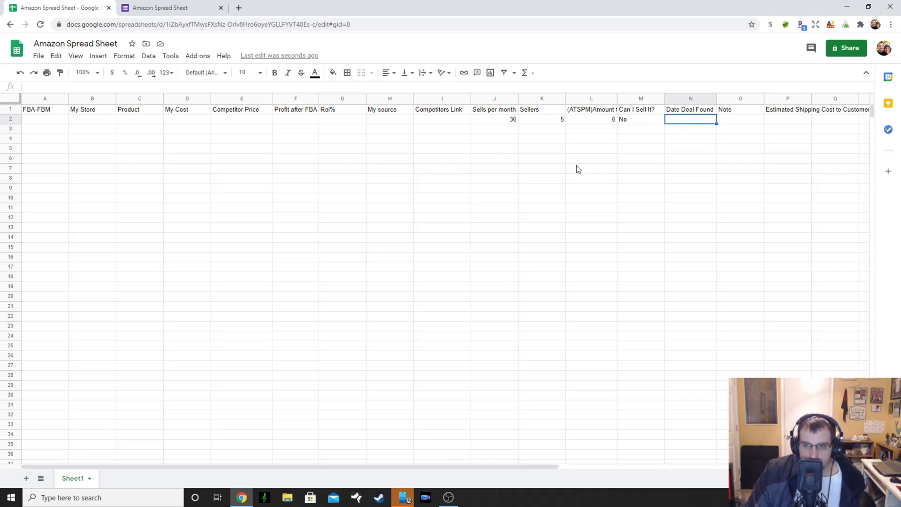
pyautogui.moveTo(680, 125)
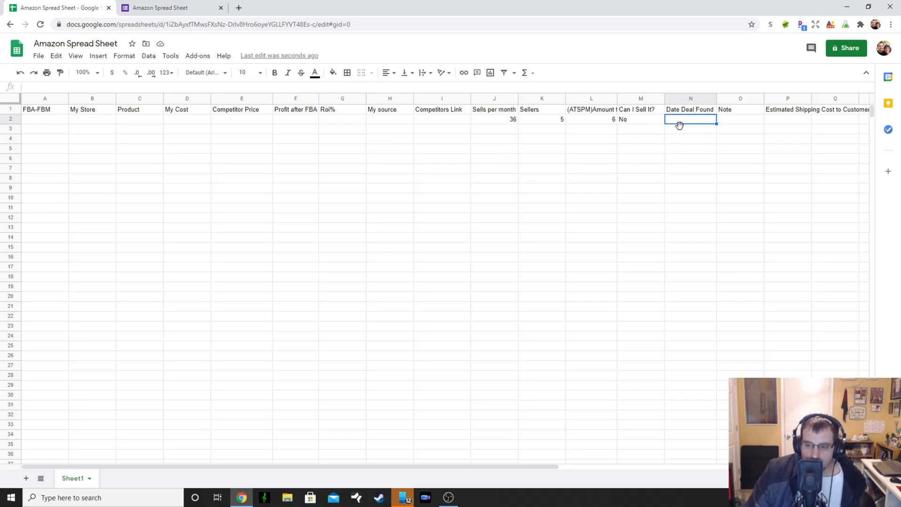
pyautogui.moveTo(729, 329)
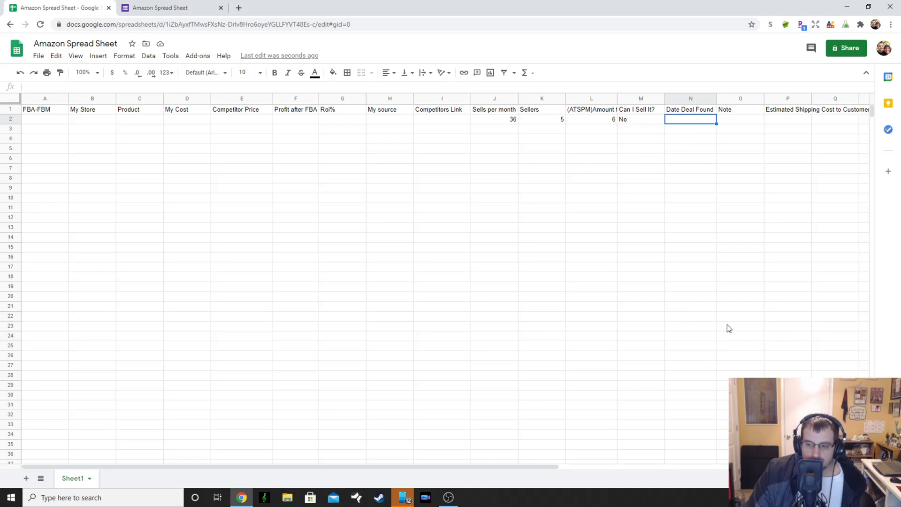
pyautogui.moveTo(685, 124)
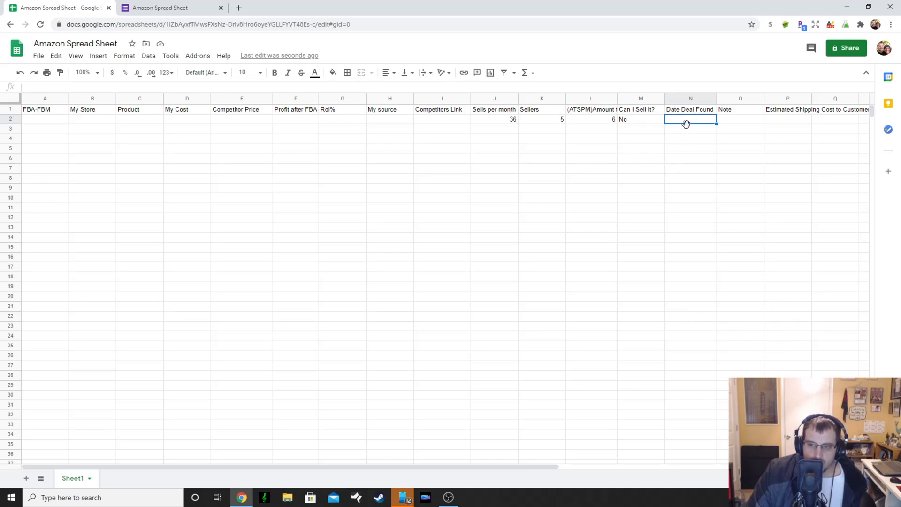
pyautogui.moveTo(692, 127)
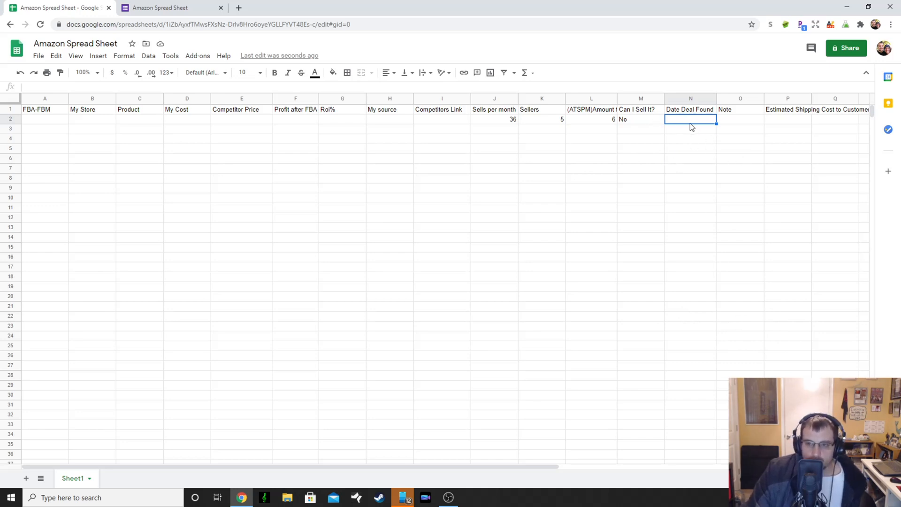
pyautogui.click(690, 129)
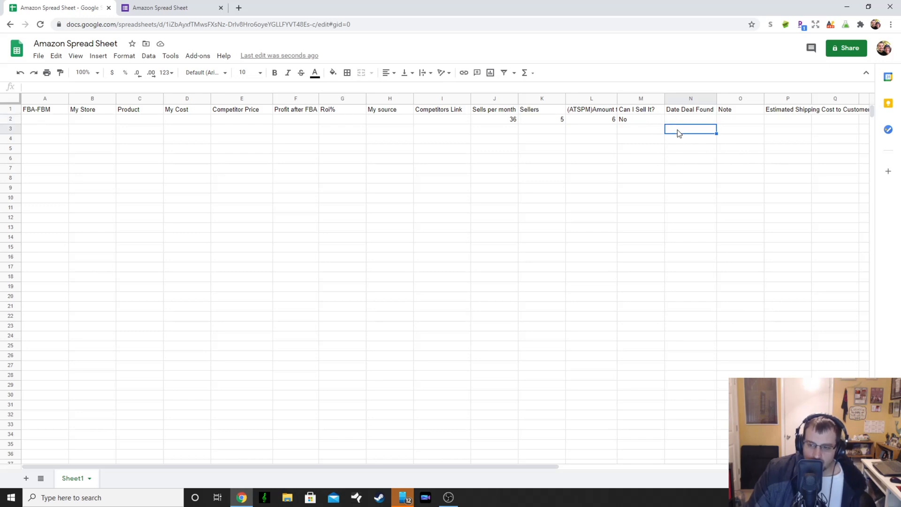
pyautogui.write('11/')
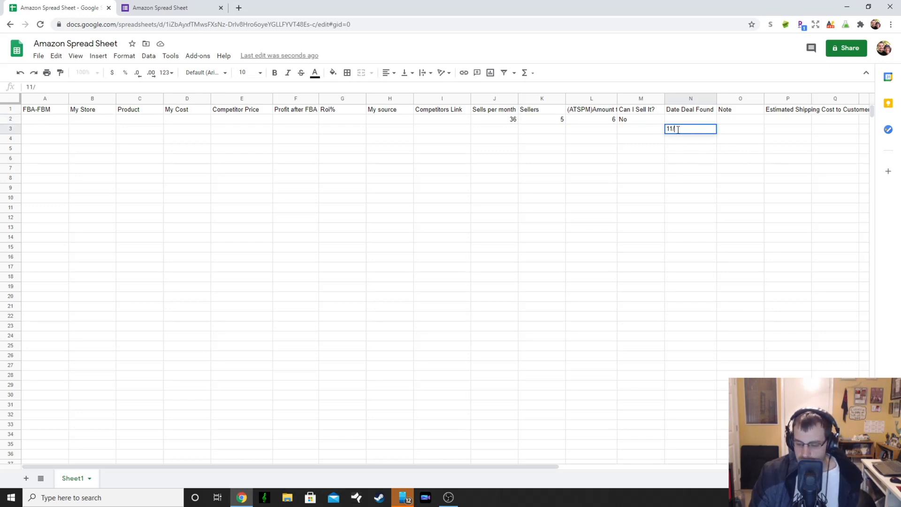
pyautogui.write('29/20')
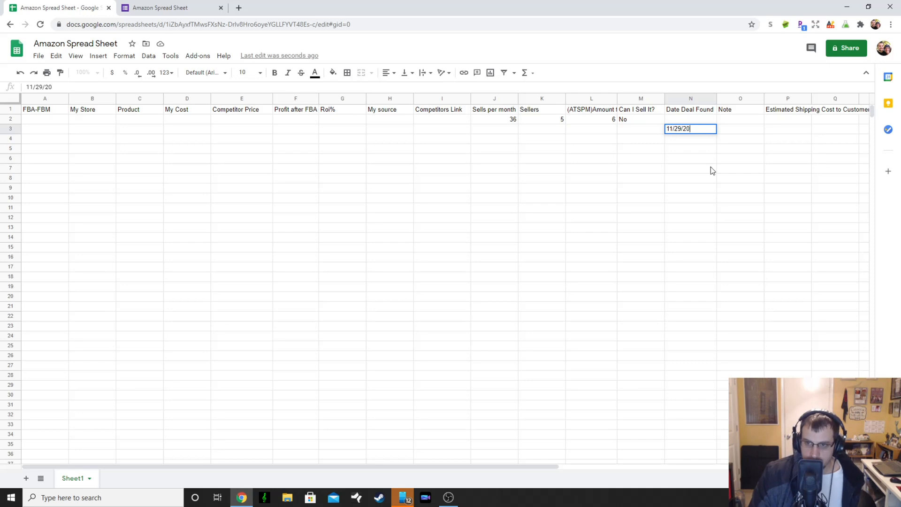
pyautogui.press('Return')
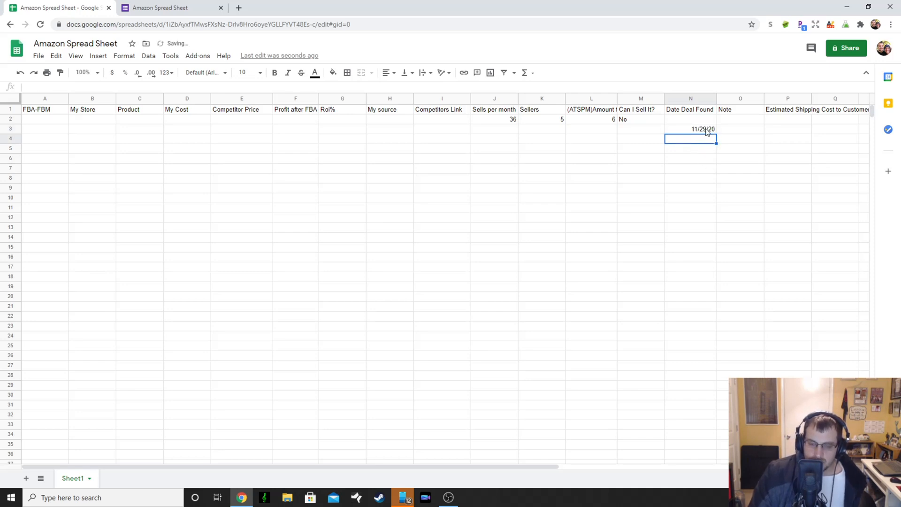
pyautogui.click(690, 128)
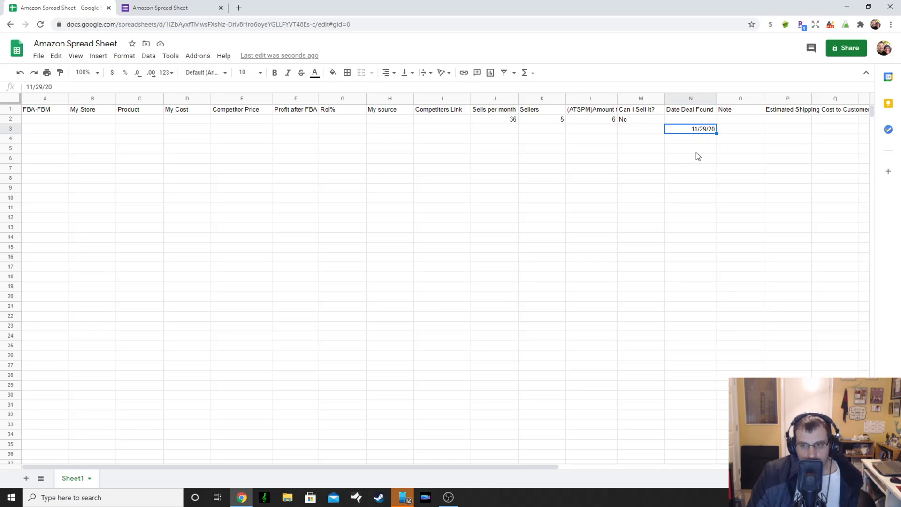
pyautogui.moveTo(702, 133)
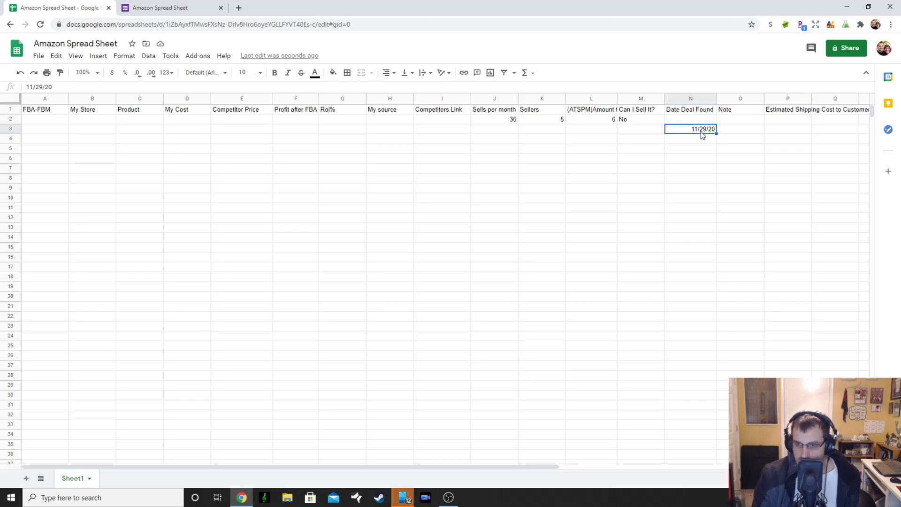
pyautogui.press('Delete')
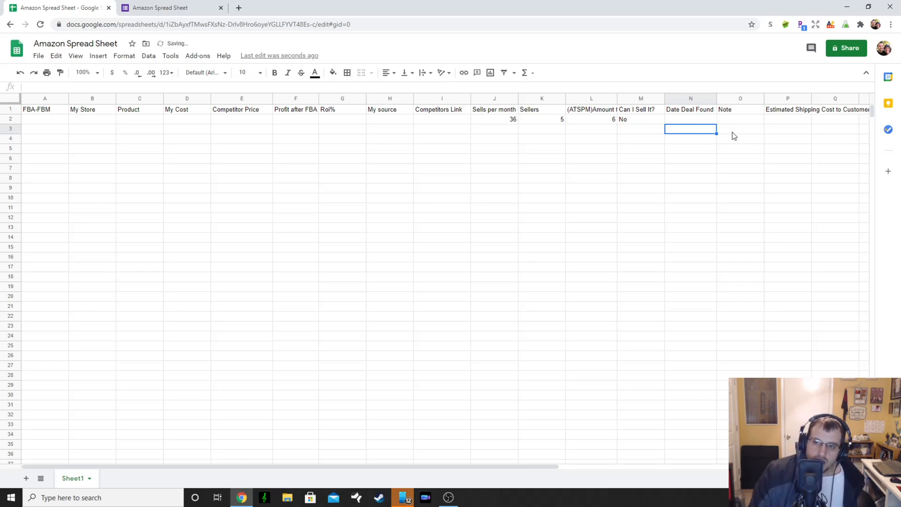
pyautogui.click(741, 129)
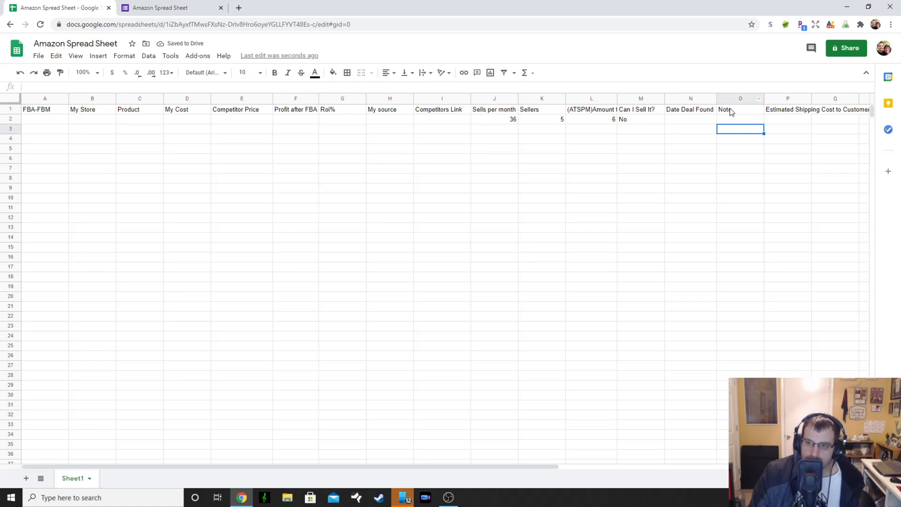
pyautogui.click(741, 120)
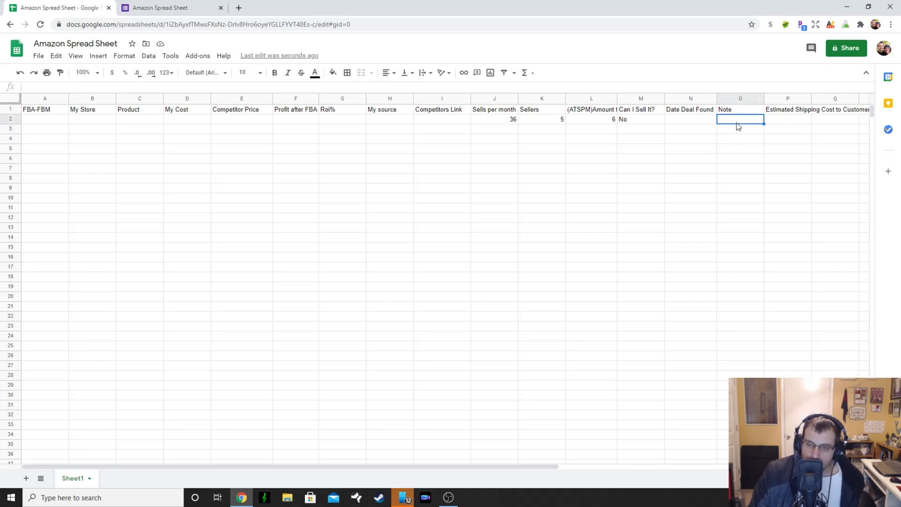
pyautogui.click(741, 129)
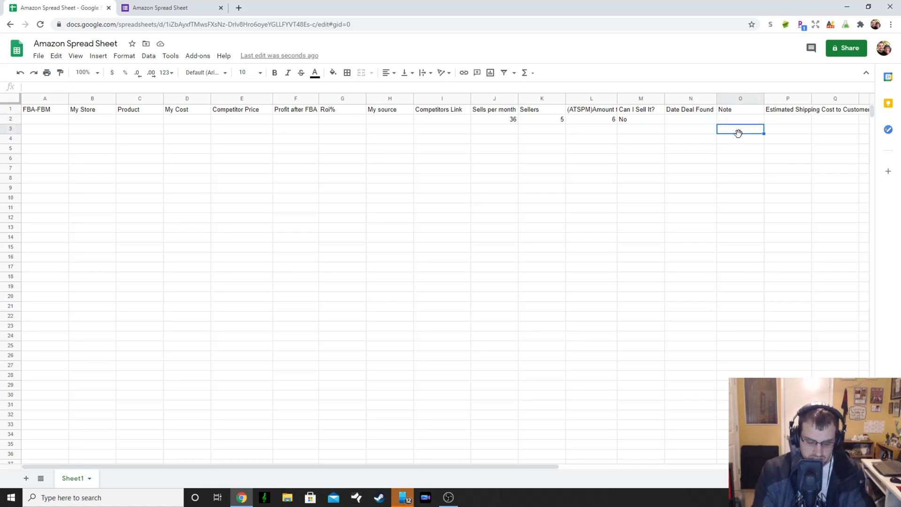
pyautogui.write('just')
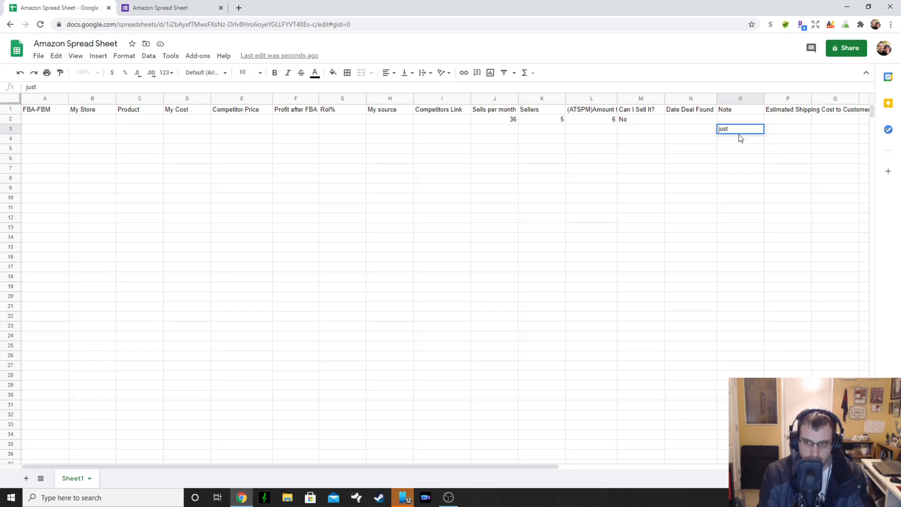
pyautogui.write('send')
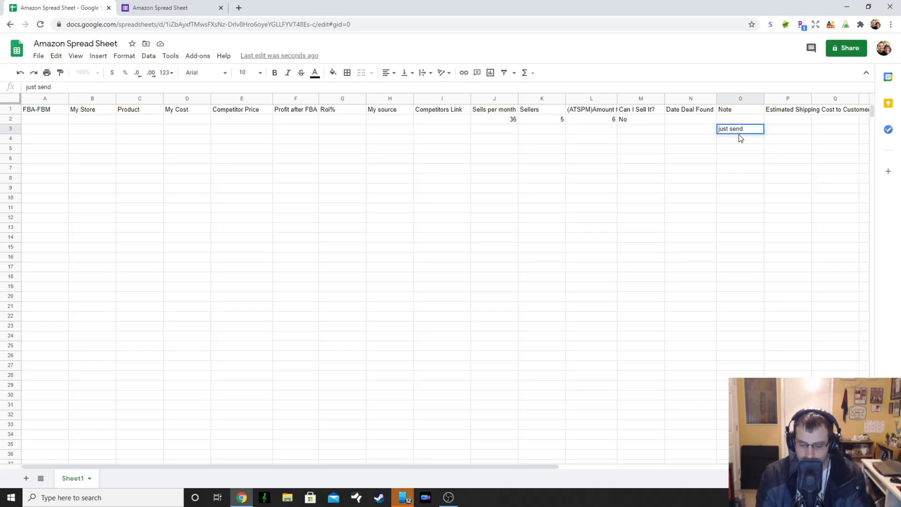
pyautogui.write('5')
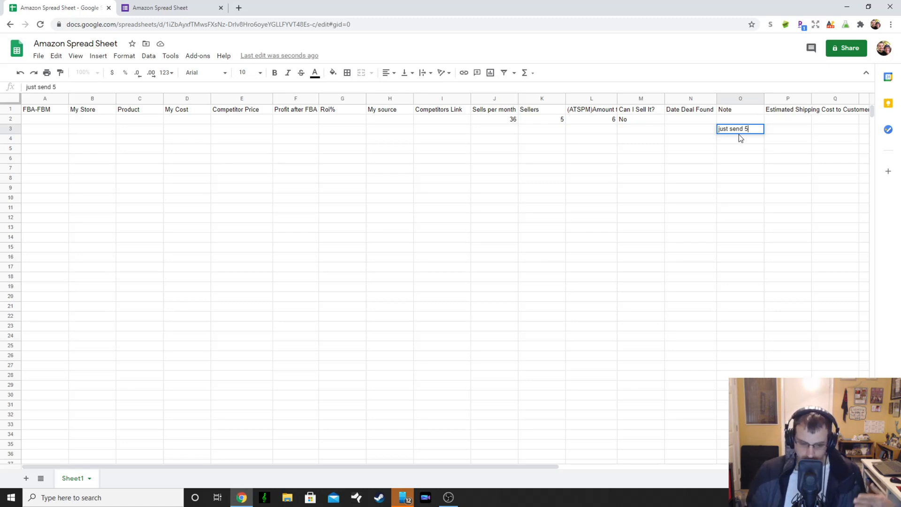
pyautogui.moveTo(788, 4)
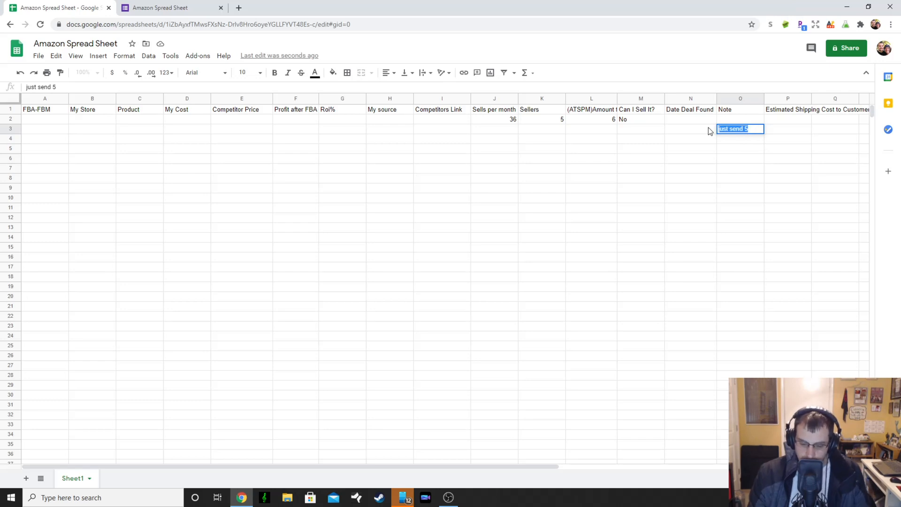
pyautogui.press('Delete')
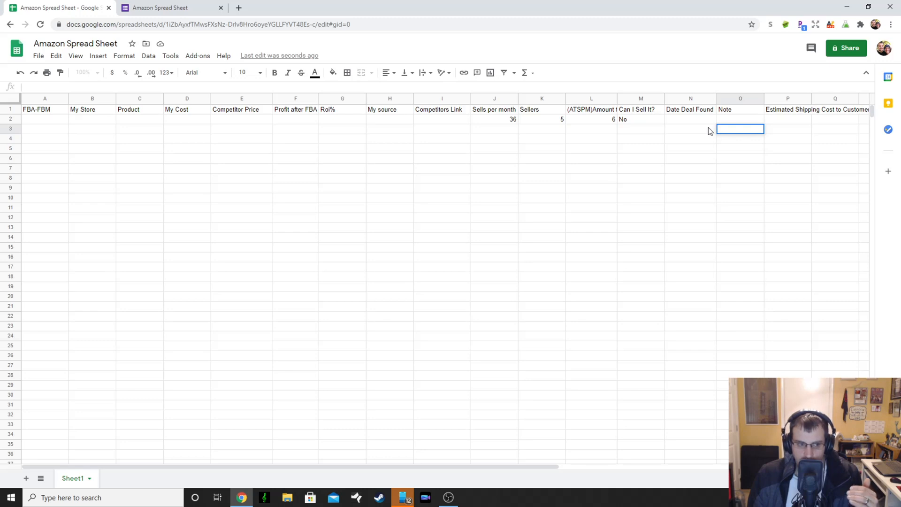
pyautogui.moveTo(118, 188)
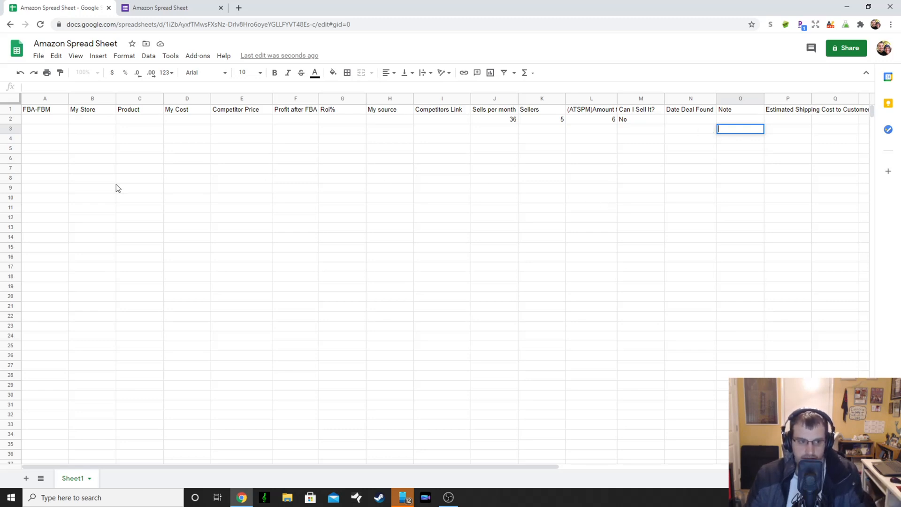
pyautogui.moveTo(637, 173)
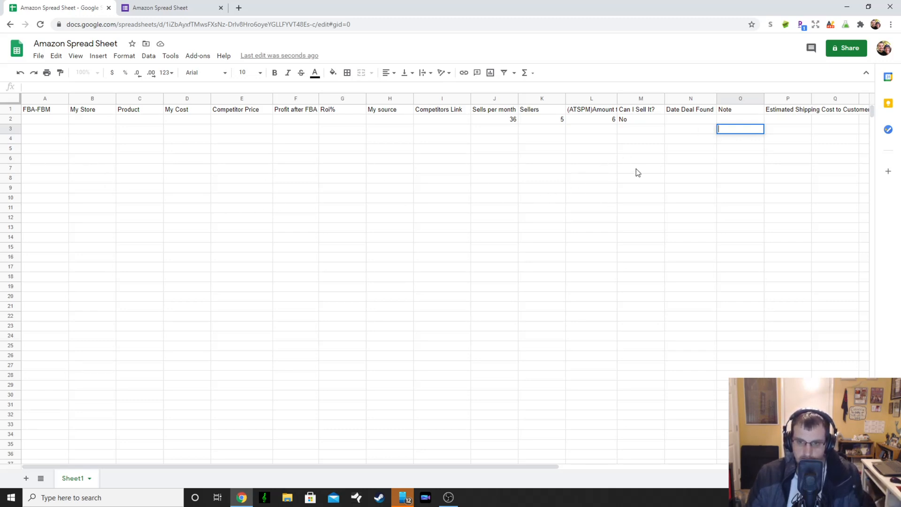
pyautogui.moveTo(472, 227)
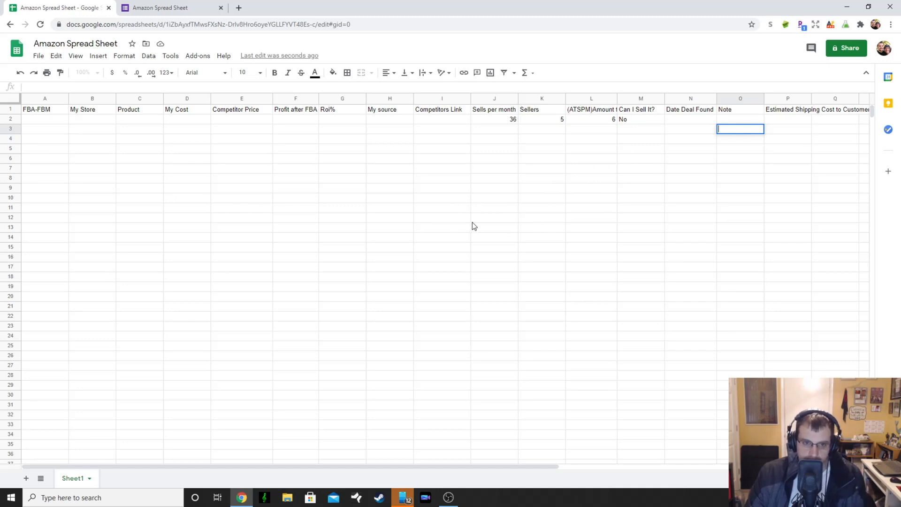
pyautogui.moveTo(436, 206)
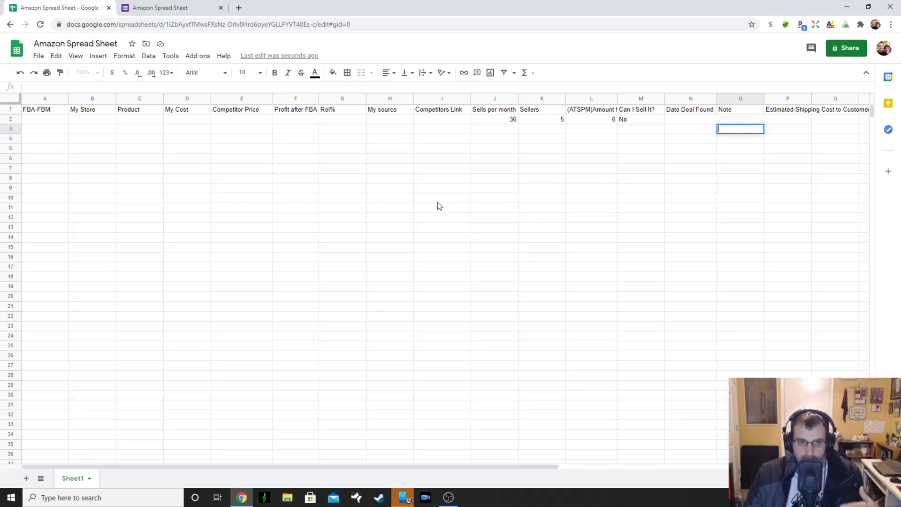
pyautogui.moveTo(510, 238)
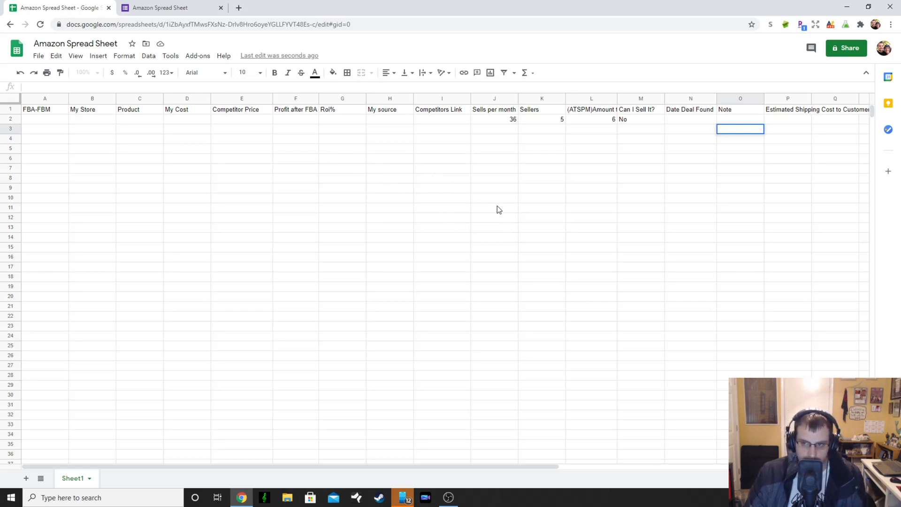
pyautogui.moveTo(789, 161)
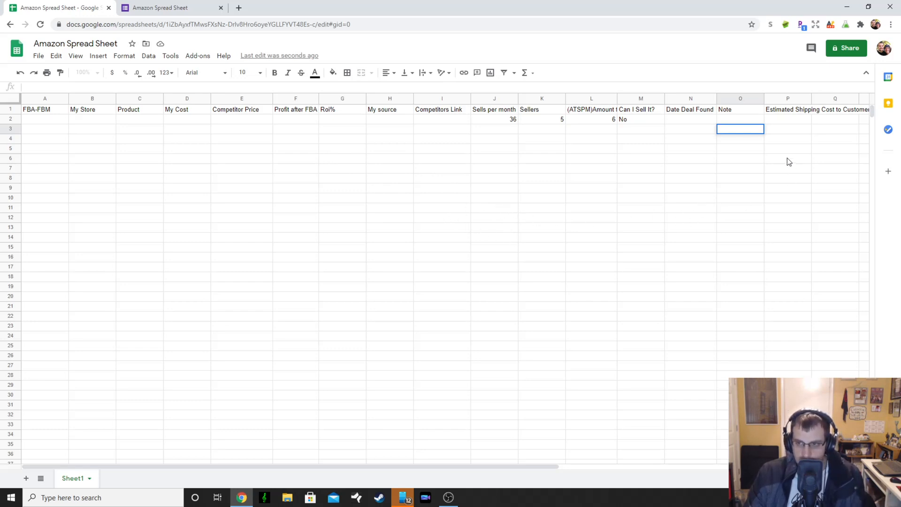
pyautogui.click(788, 109)
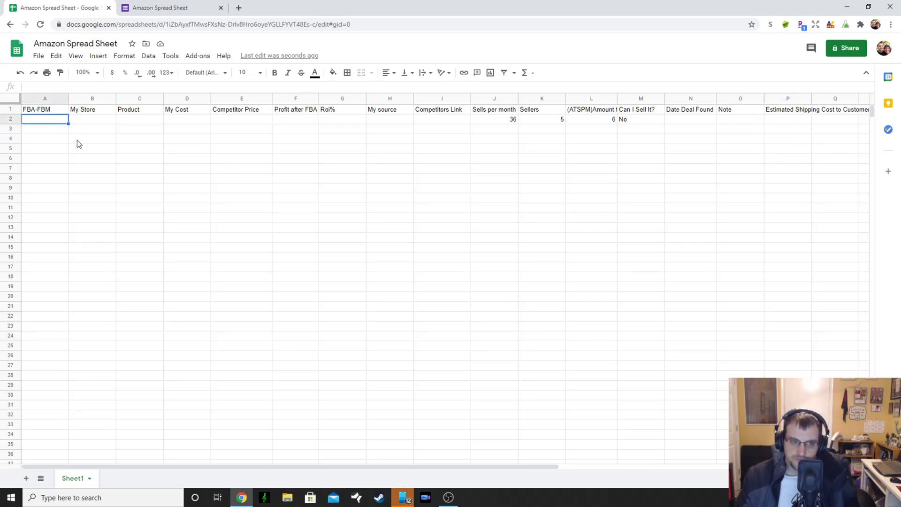
pyautogui.moveTo(281, 168)
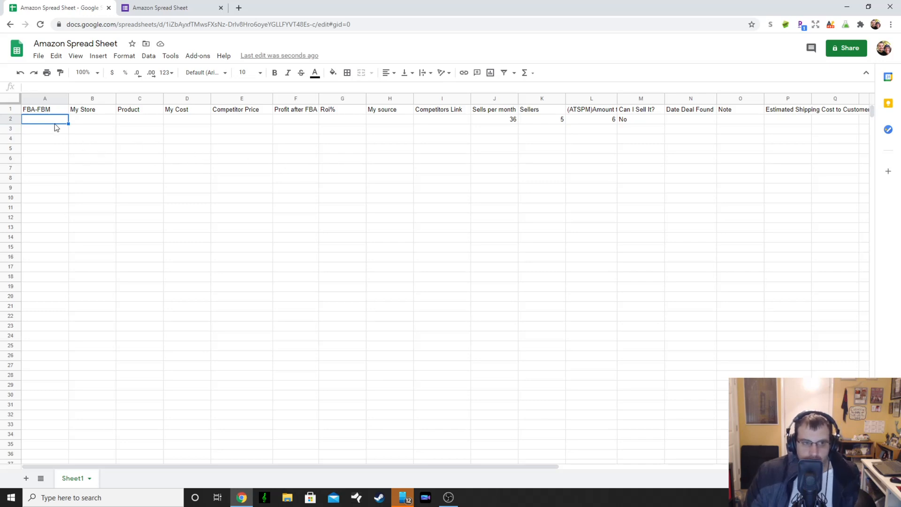
pyautogui.moveTo(764, 148)
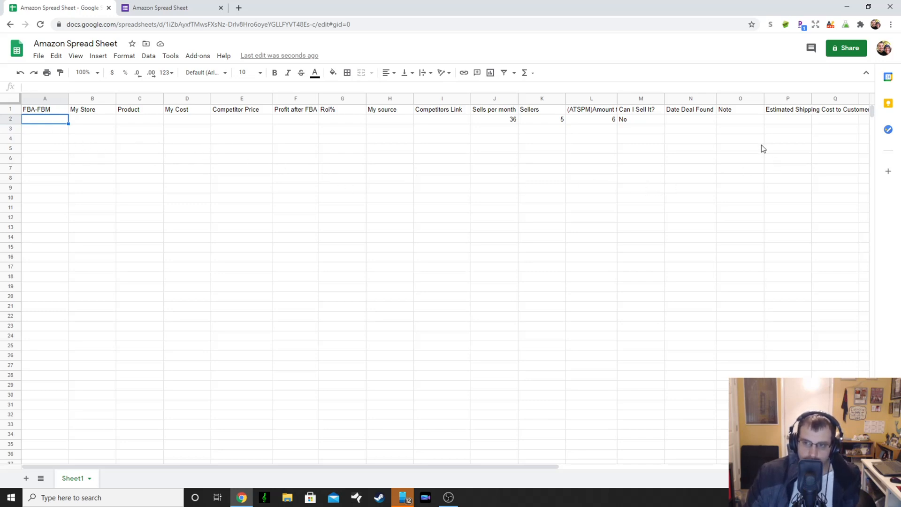
pyautogui.moveTo(786, 130)
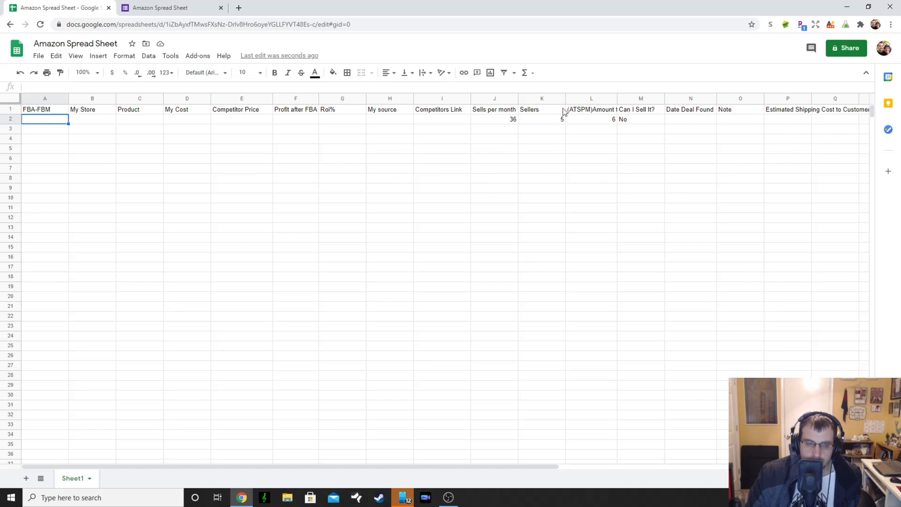
pyautogui.moveTo(281, 82)
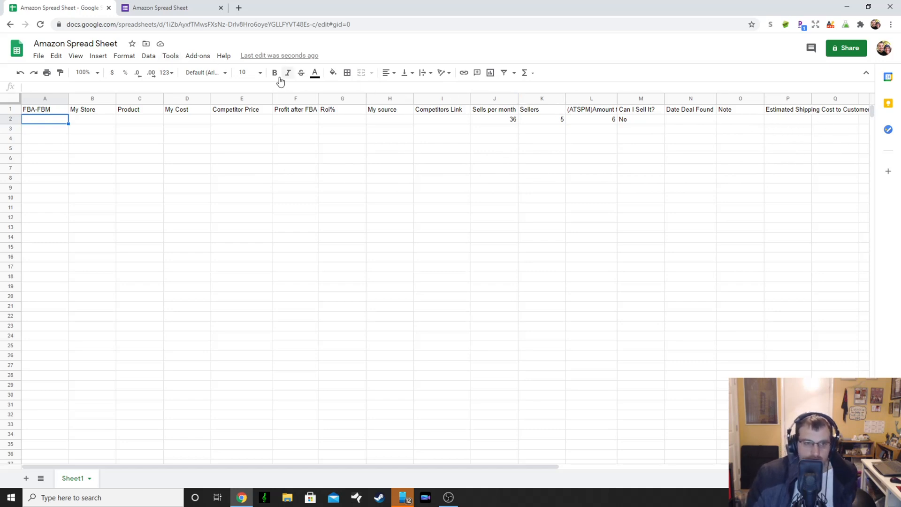
pyautogui.moveTo(300, 73)
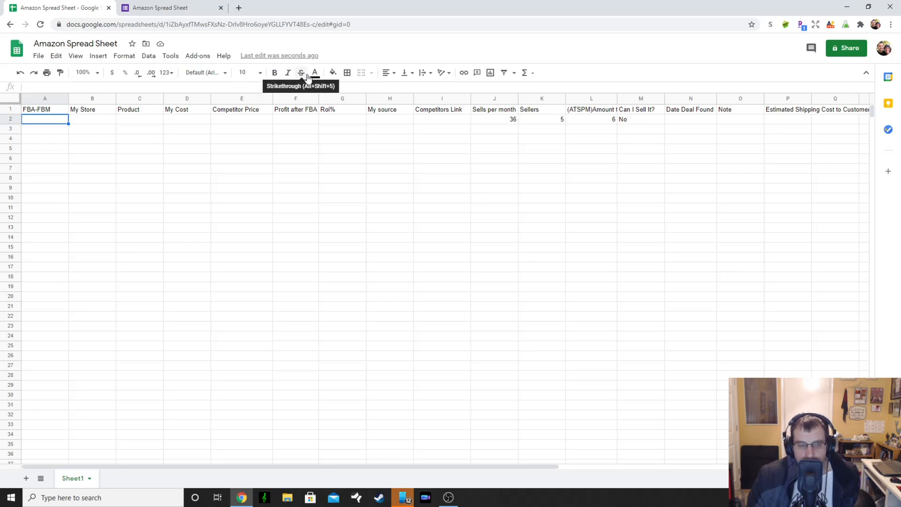
pyautogui.moveTo(260, 103)
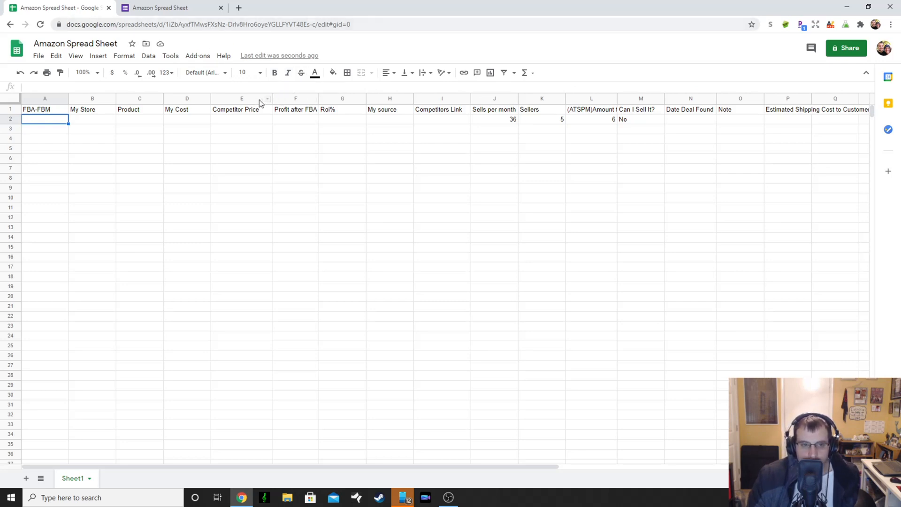